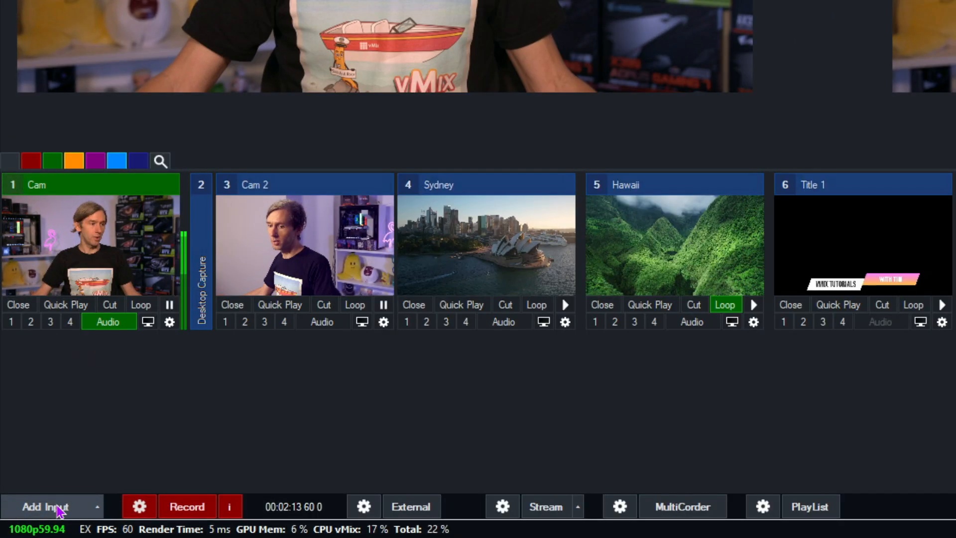
Open the Title/XAML input dialog on the GT Stingers tab, showing Stinger 1- Liney Blue
click(45, 506)
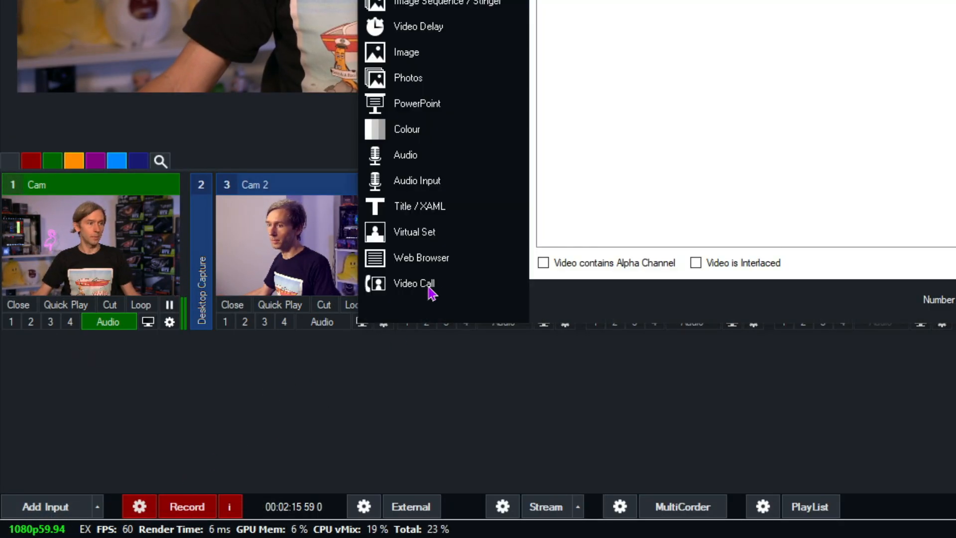
click(419, 206)
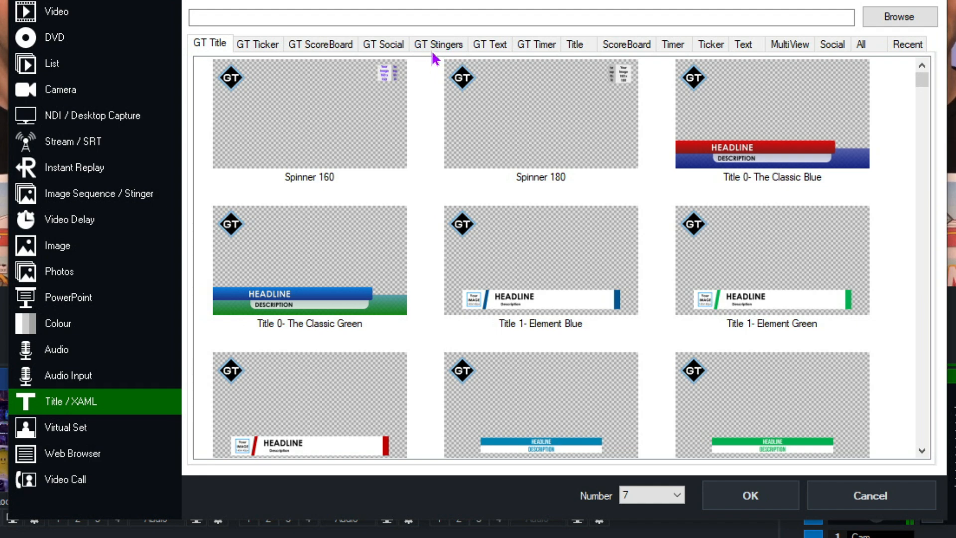
click(438, 44)
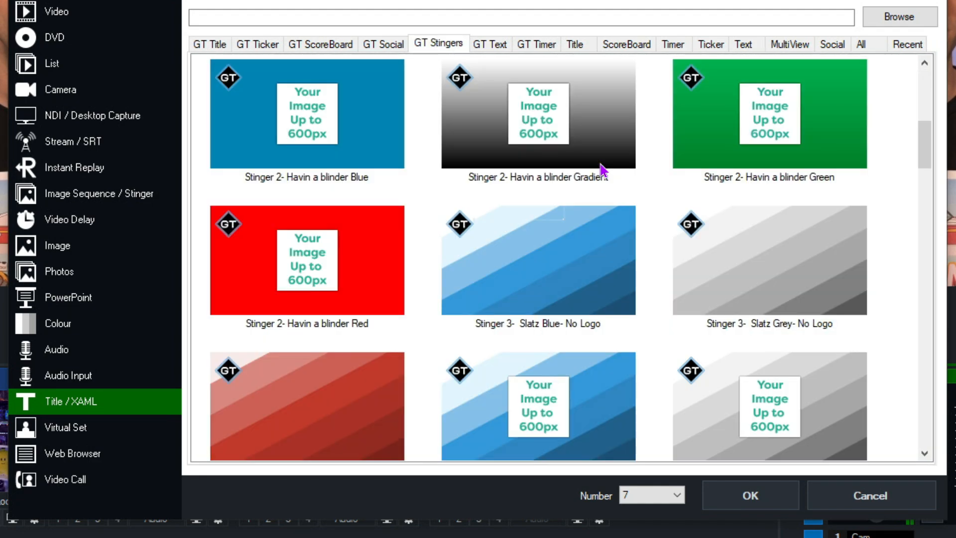
scroll(down, 3)
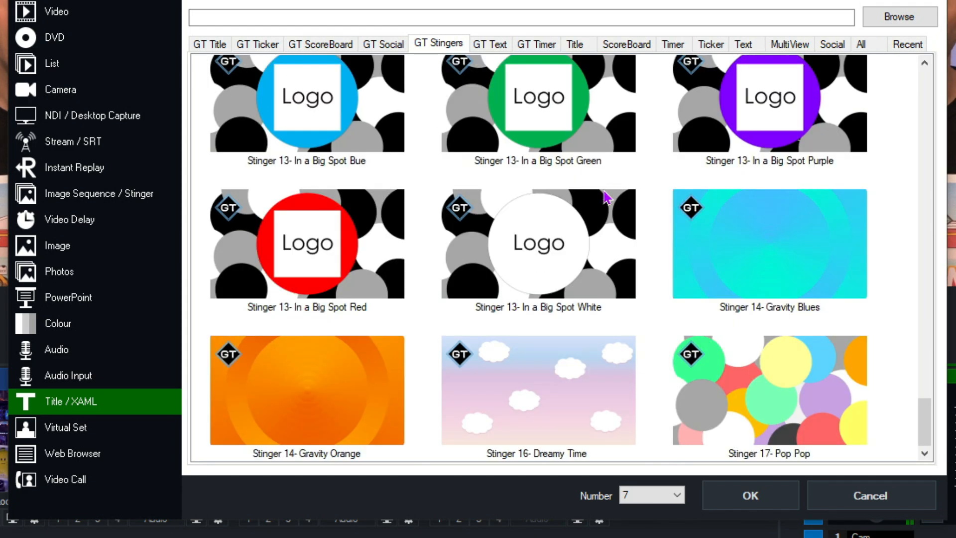
scroll(up, 3)
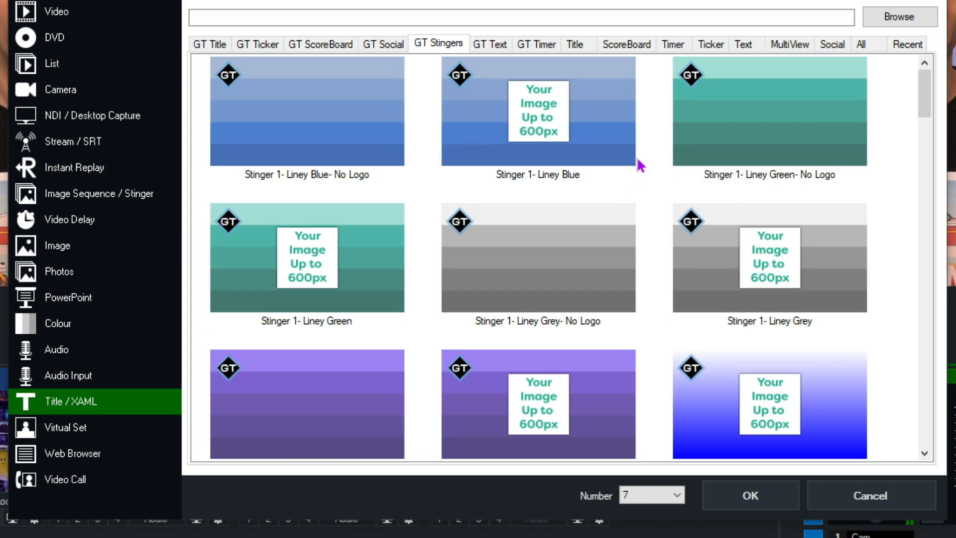
mouse_move(579, 128)
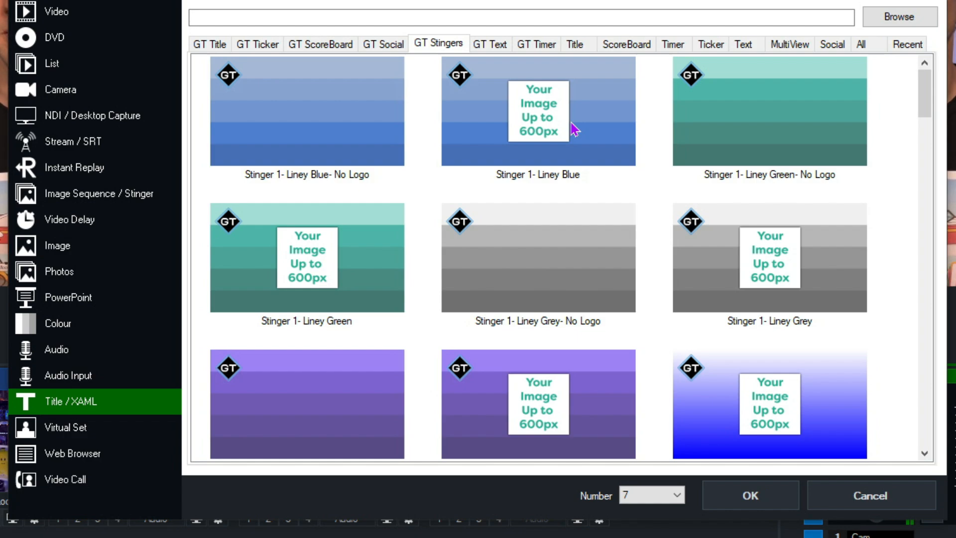
mouse_move(641, 145)
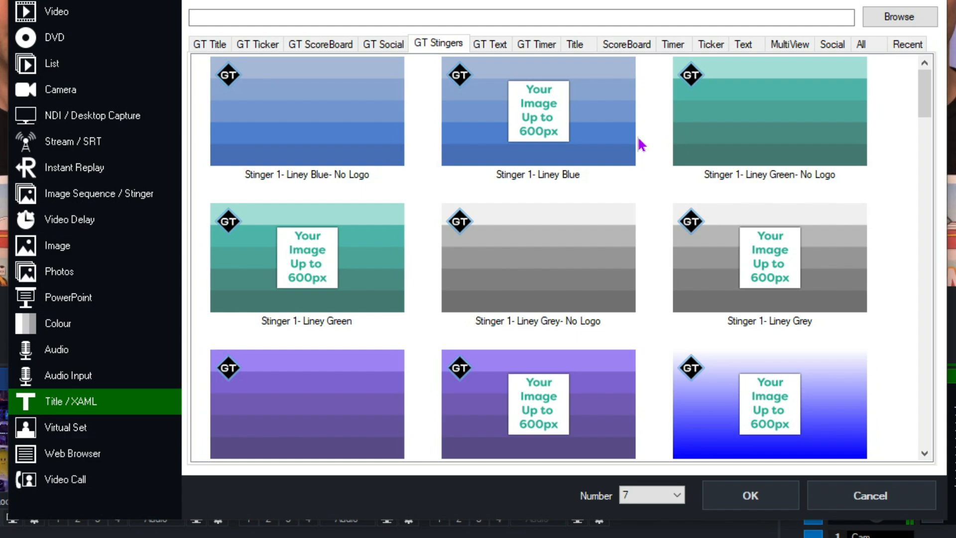
mouse_move(608, 138)
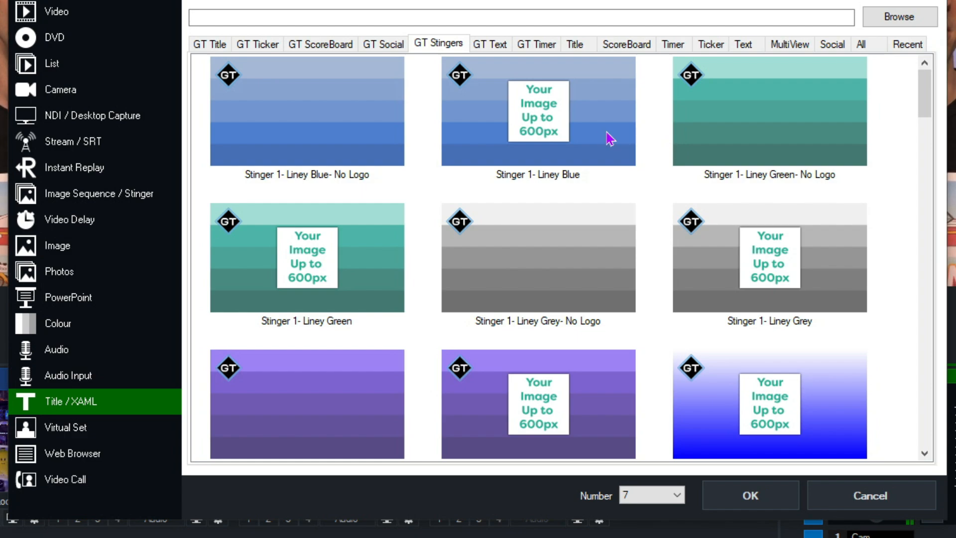
Add the Stinger 1- Liney Blue template as input 7, opening its Title Editor
click(538, 111)
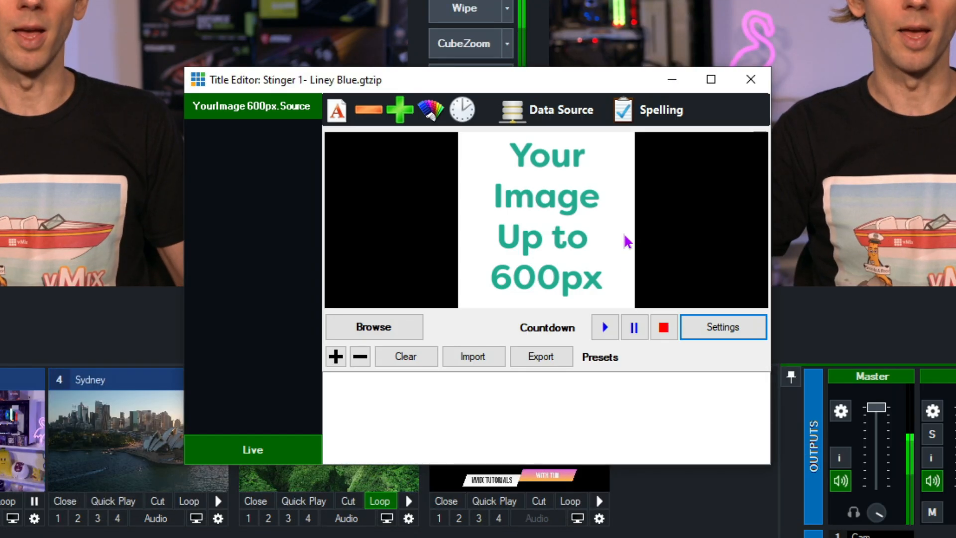
mouse_move(577, 243)
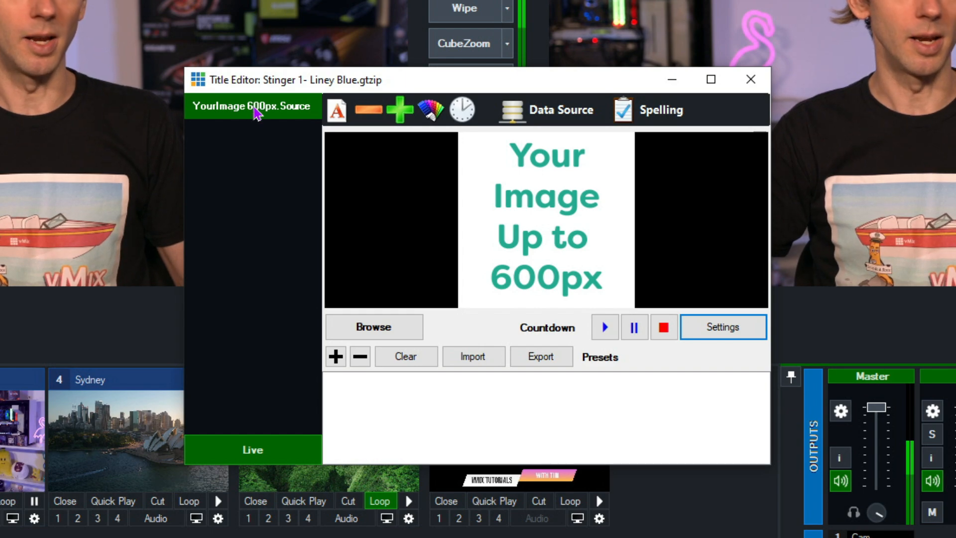
mouse_move(561, 274)
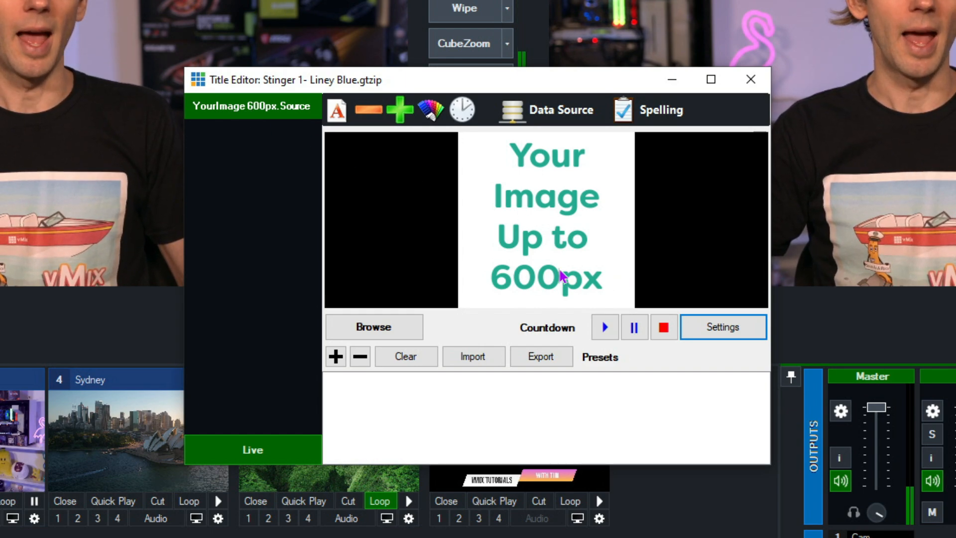
mouse_move(524, 293)
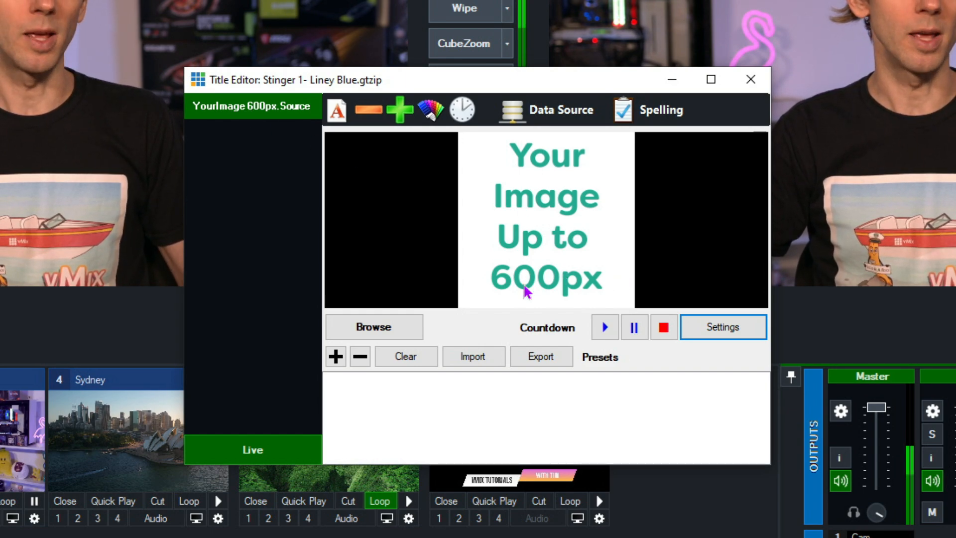
Load the Quokka image file into the Liney Blue stinger's image placeholder
click(373, 326)
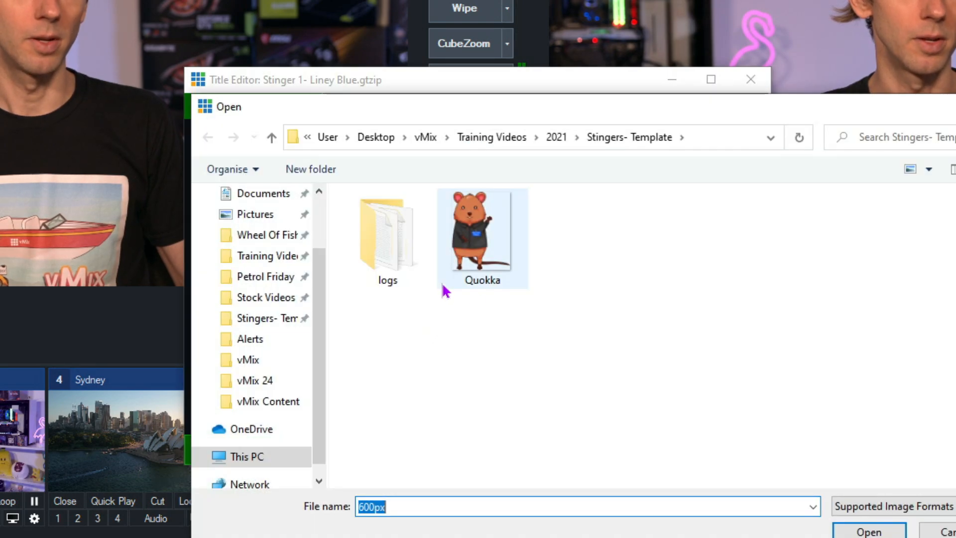
click(482, 237)
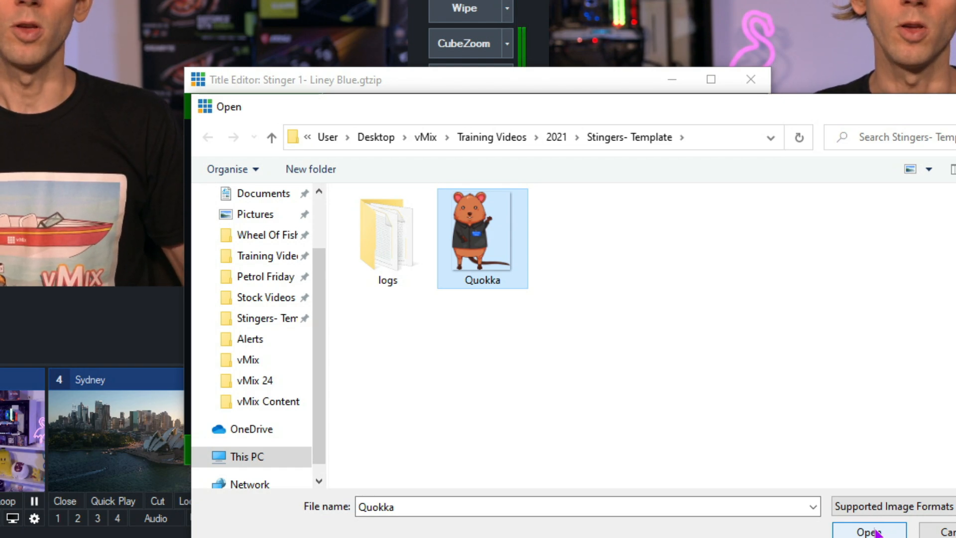
click(868, 530)
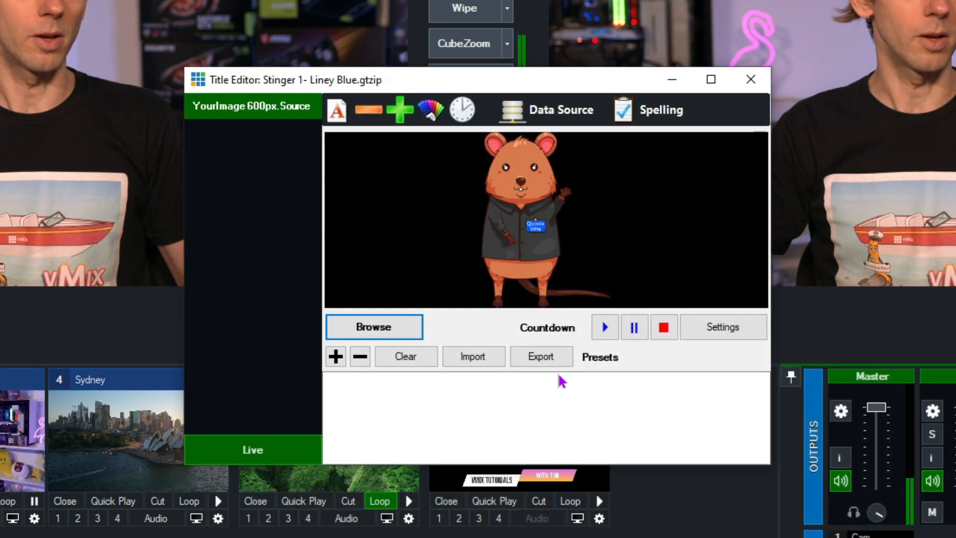
mouse_move(521, 163)
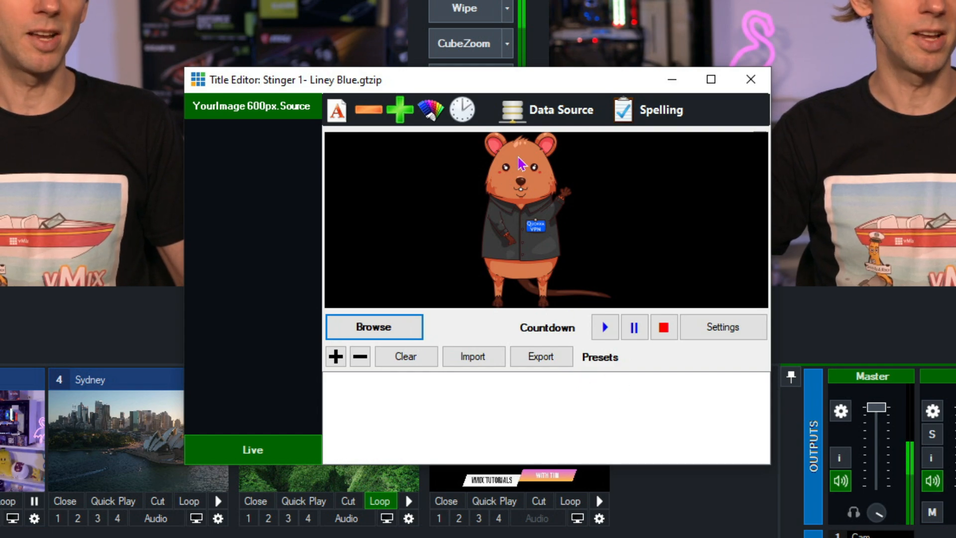
mouse_move(613, 295)
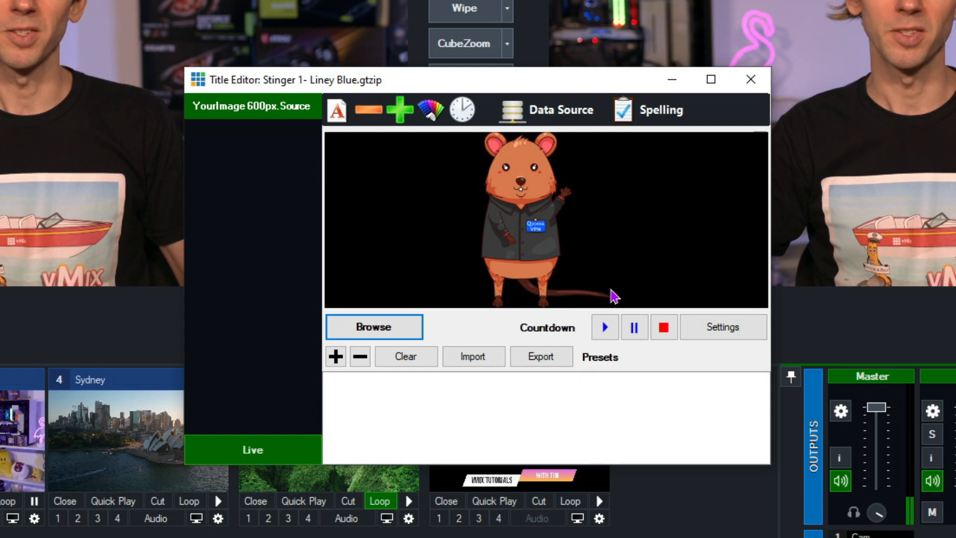
mouse_move(640, 263)
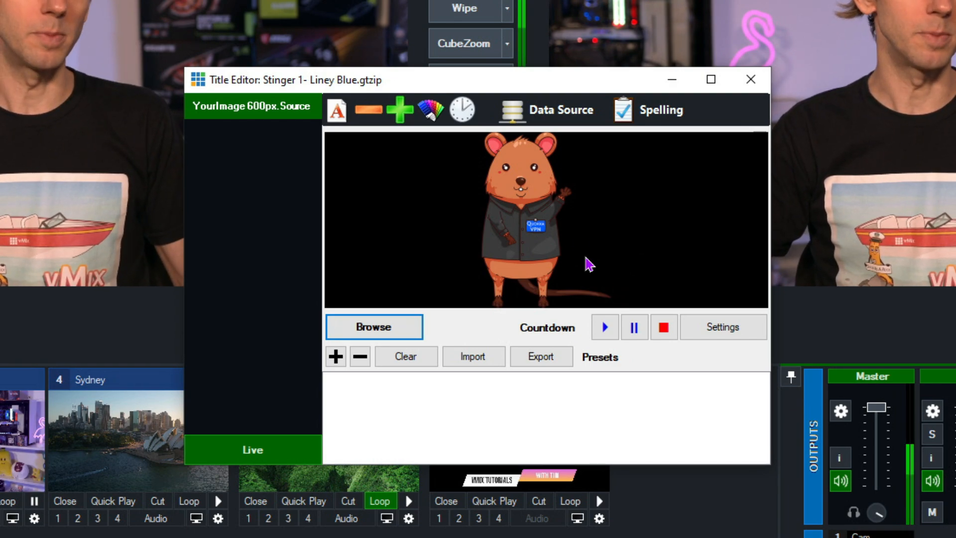
mouse_move(733, 184)
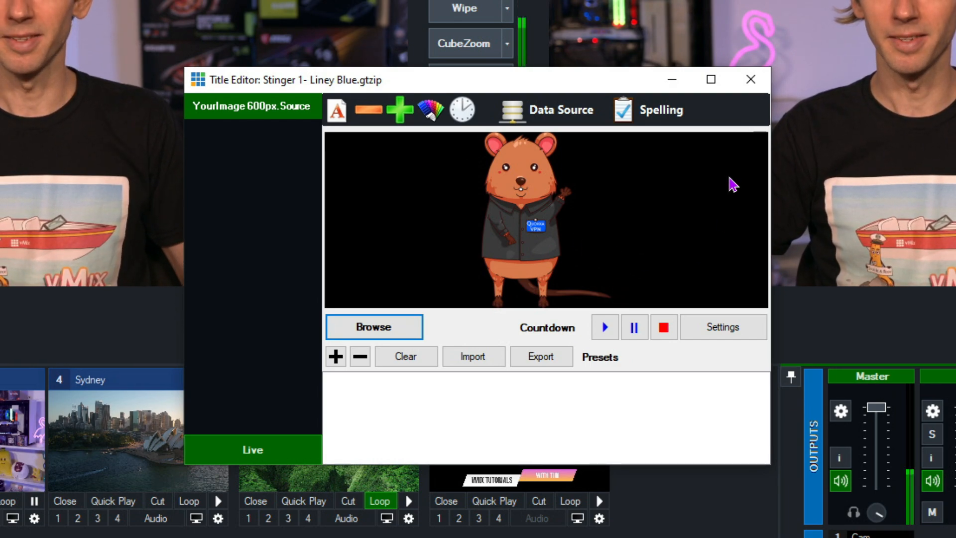
mouse_move(751, 79)
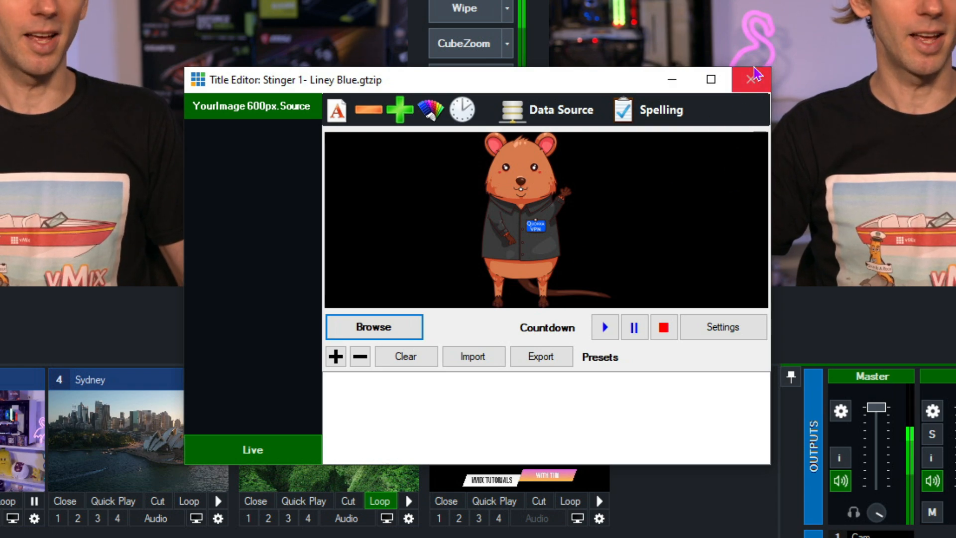
click(753, 80)
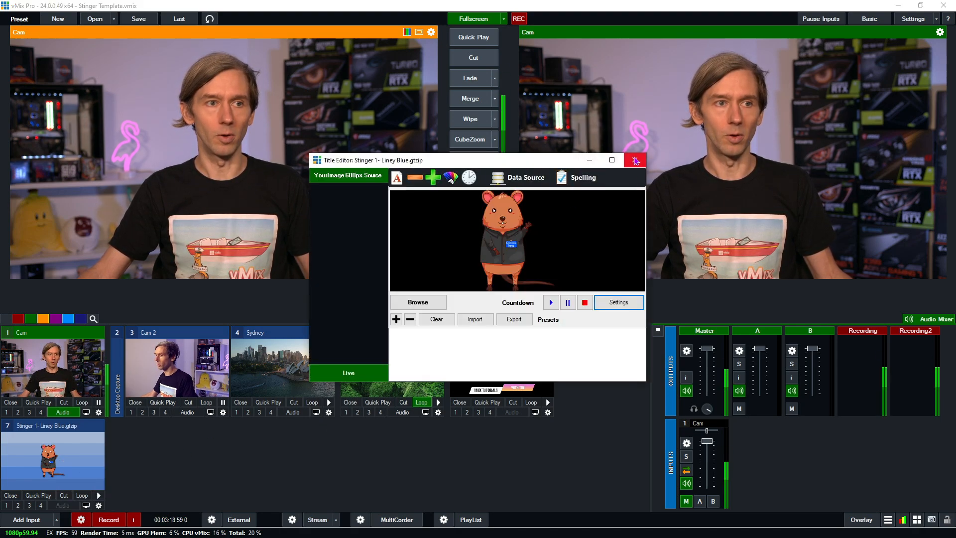
Close the Liney Blue stinger's Title Editor
click(636, 160)
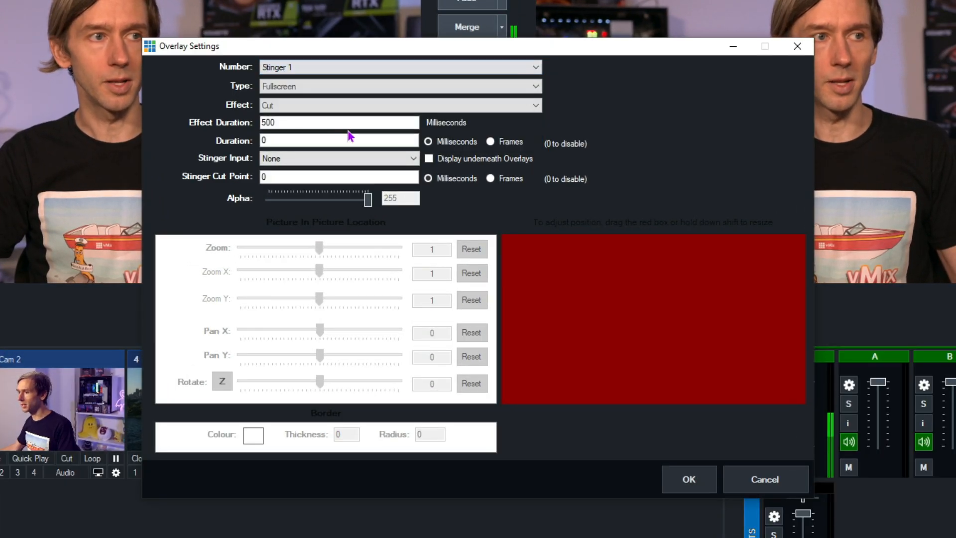
mouse_move(636, 193)
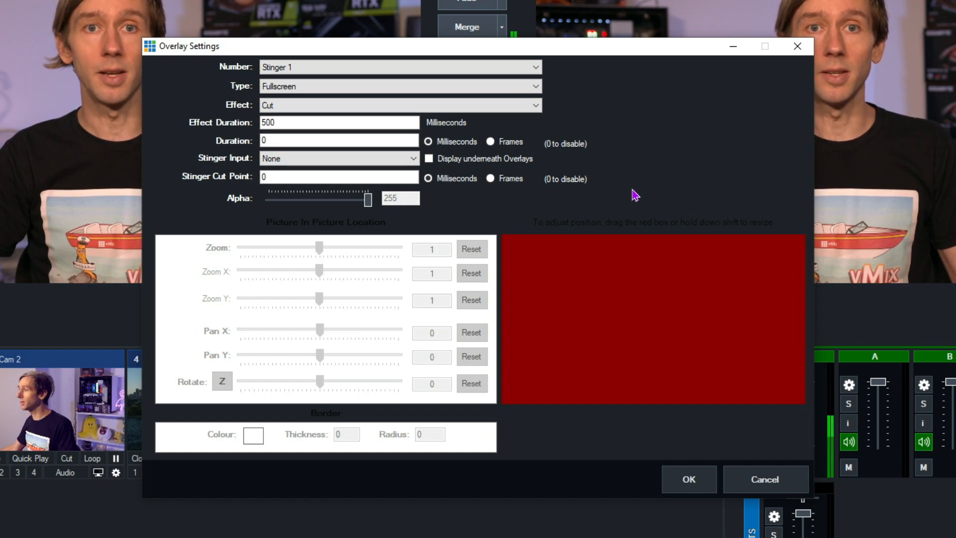
mouse_move(208, 163)
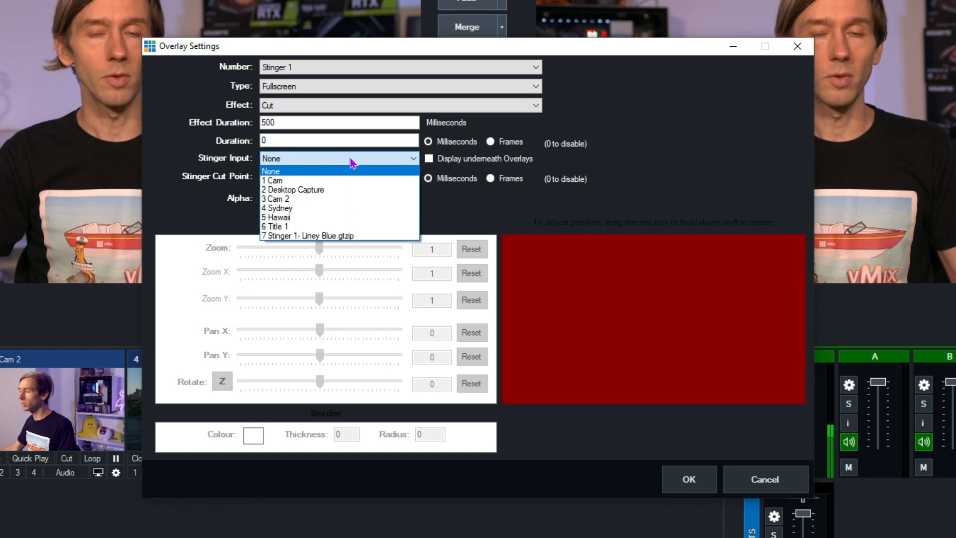
mouse_move(332, 237)
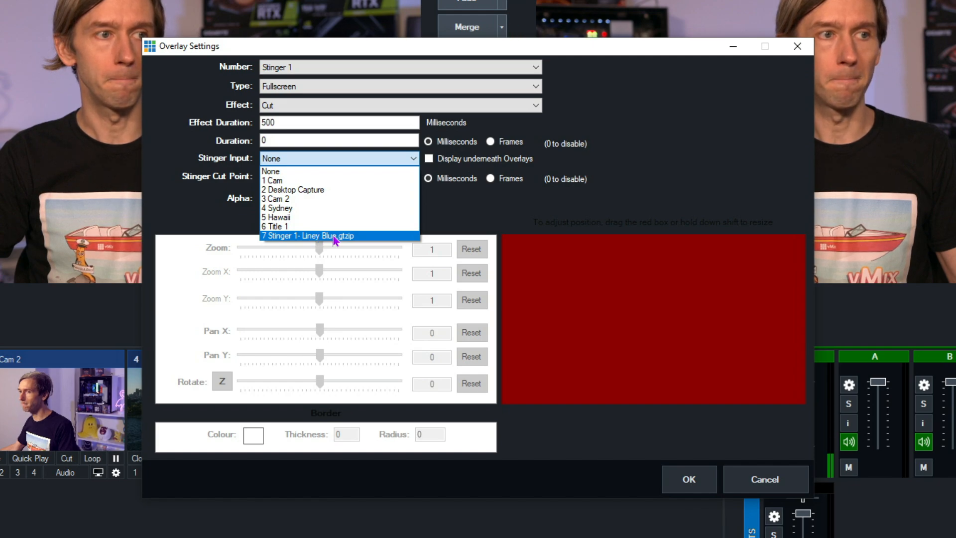
Set Stinger 1's Stinger Input to '7 Stinger 1- Liney Blue.gtzip'
click(307, 236)
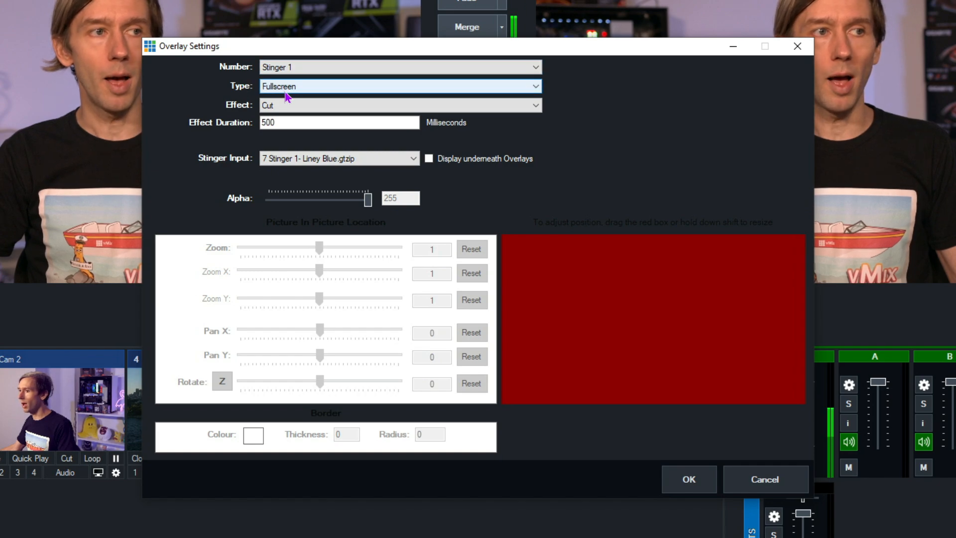
mouse_move(299, 91)
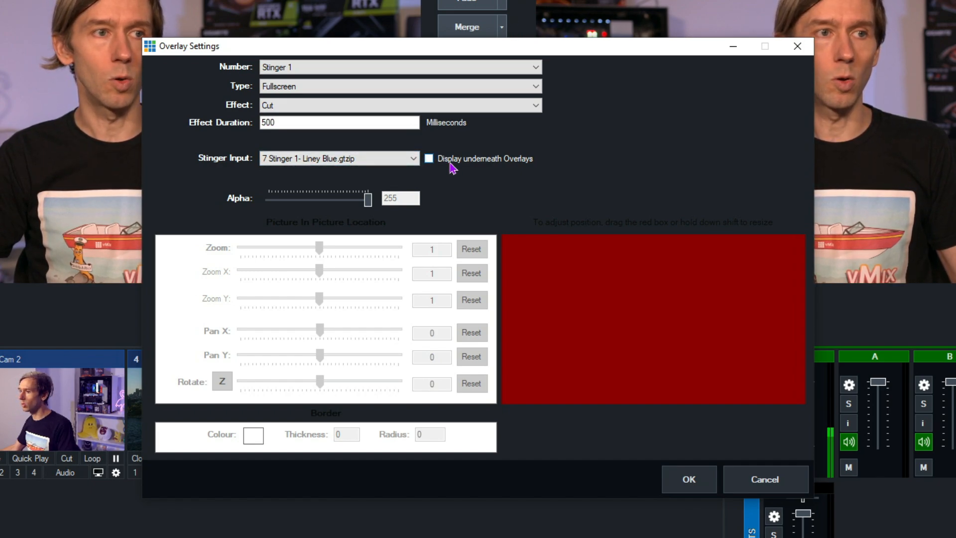
mouse_move(505, 173)
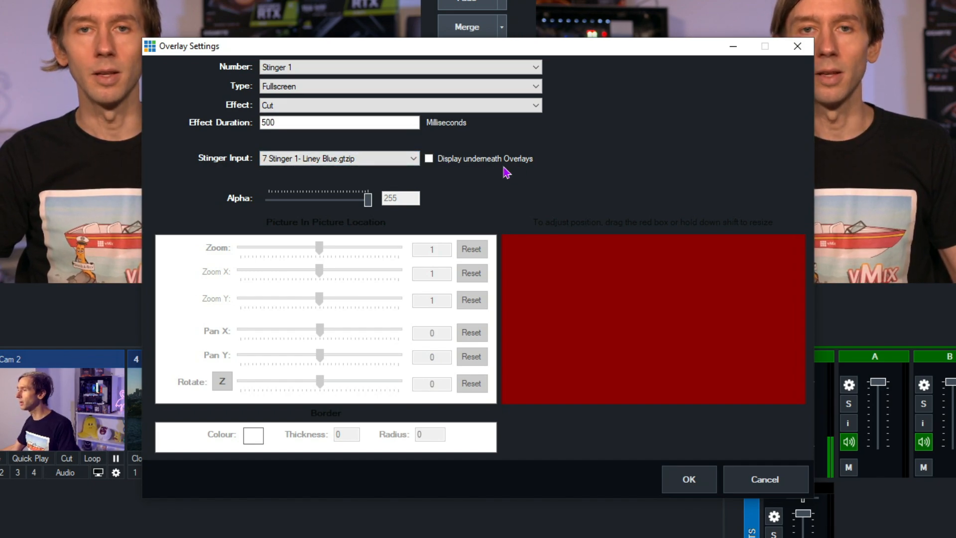
mouse_move(509, 176)
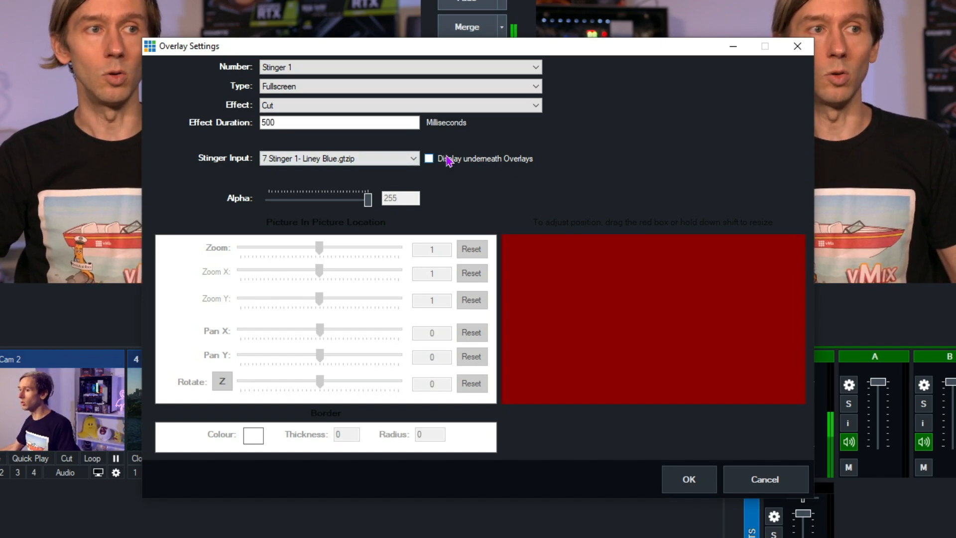
mouse_move(448, 170)
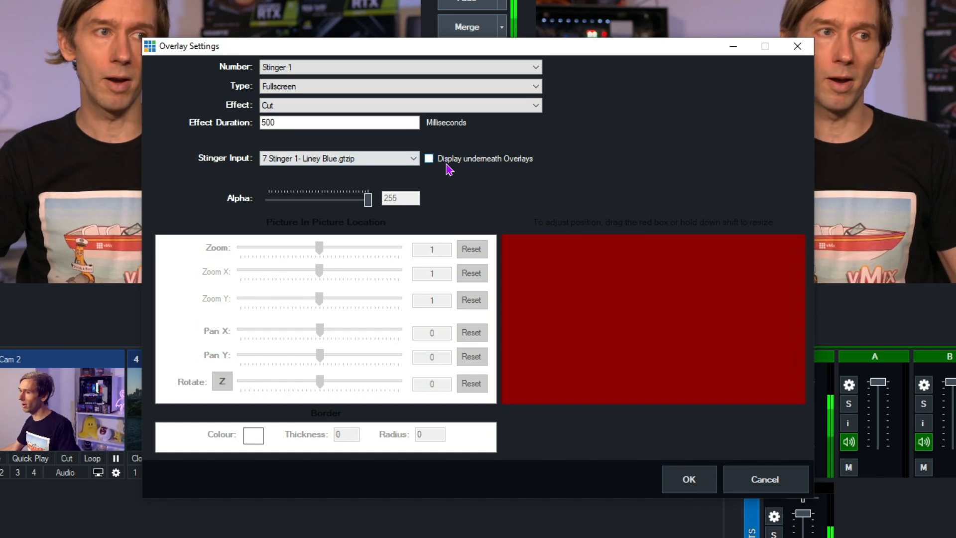
mouse_move(467, 180)
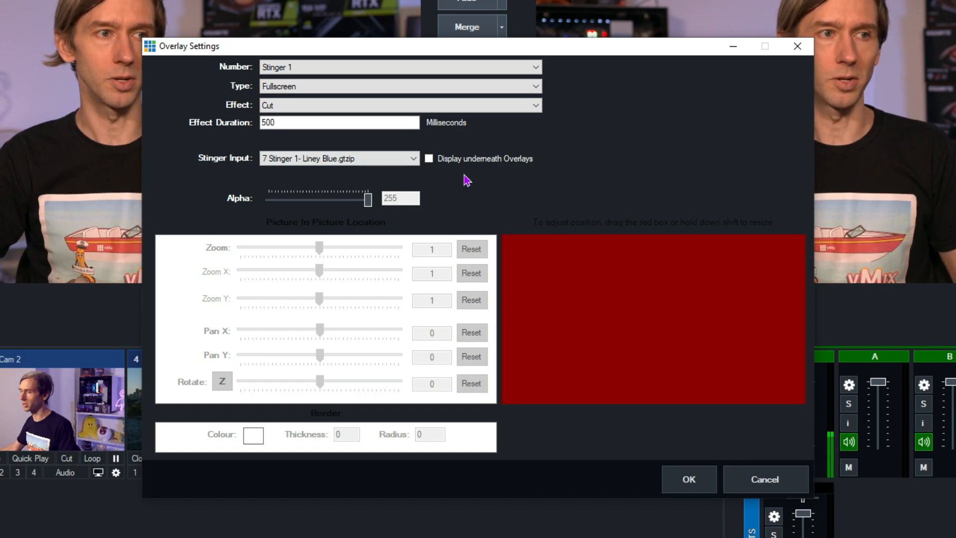
mouse_move(698, 461)
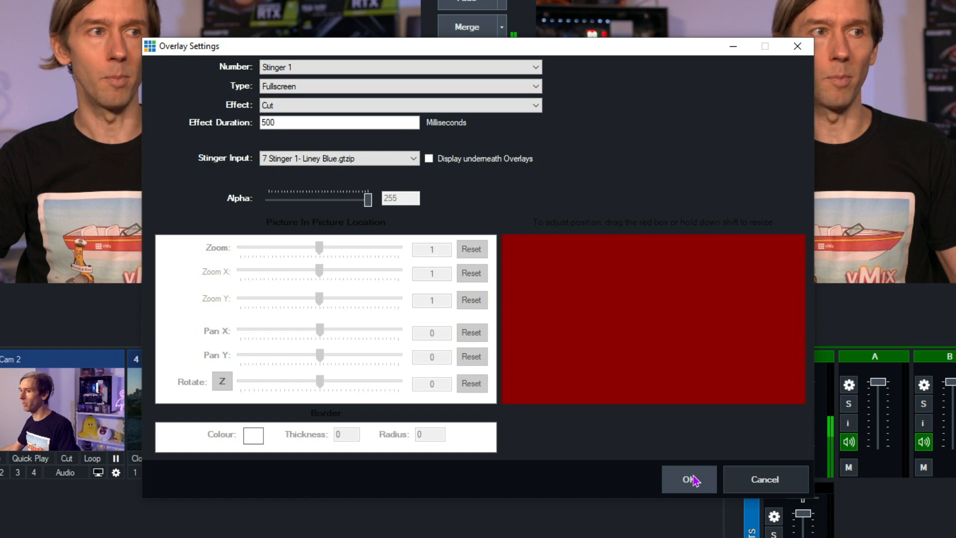
Confirm the Stinger 1 overlay settings and replace the Wipe quick transition with Stinger 1
click(688, 479)
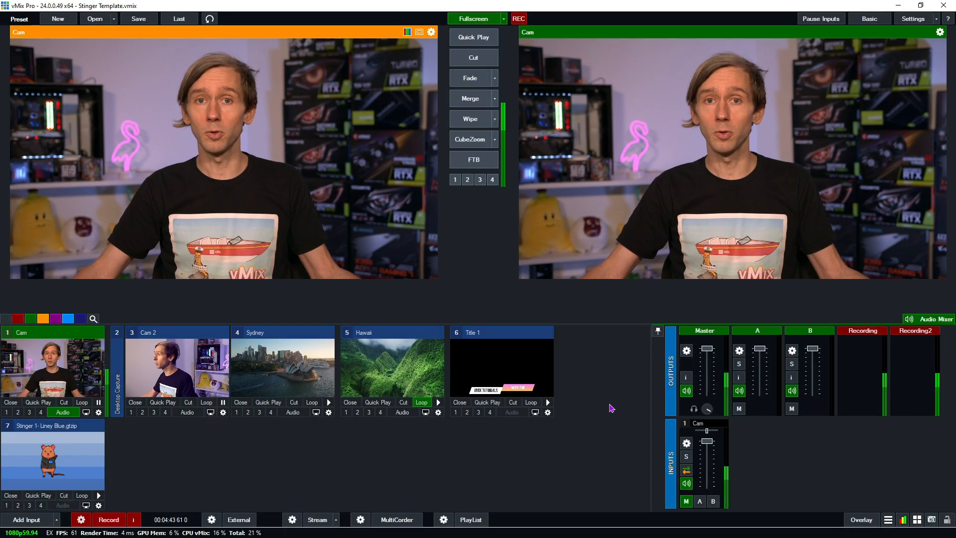
mouse_move(589, 397)
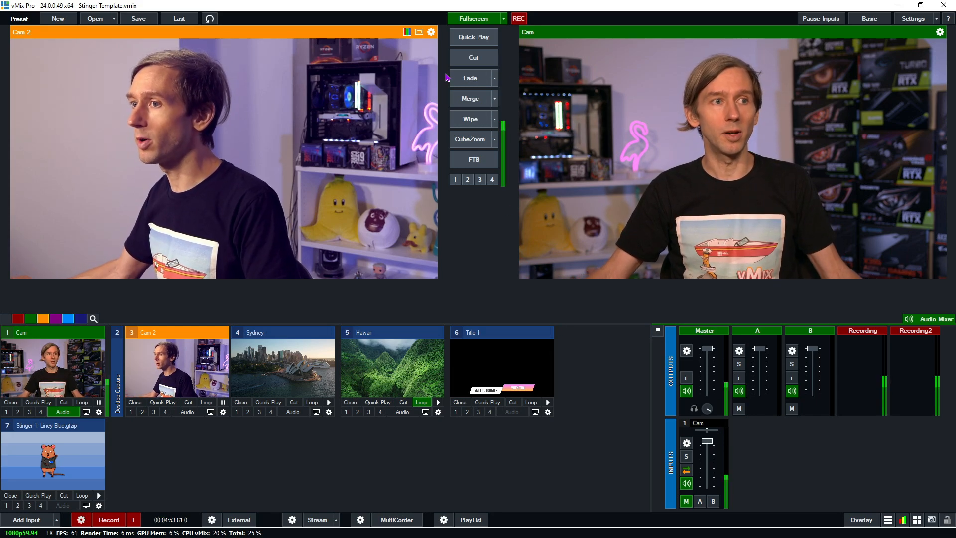
mouse_move(500, 128)
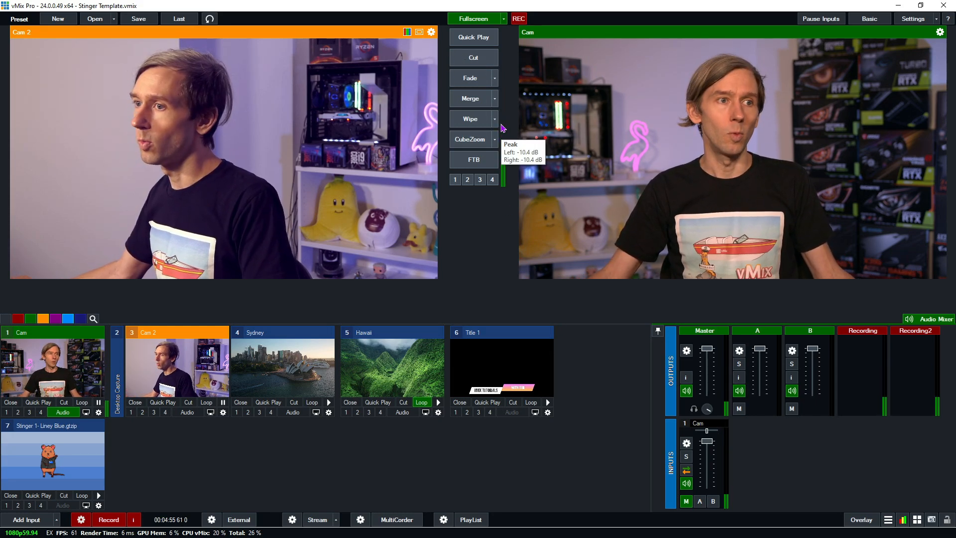
click(496, 119)
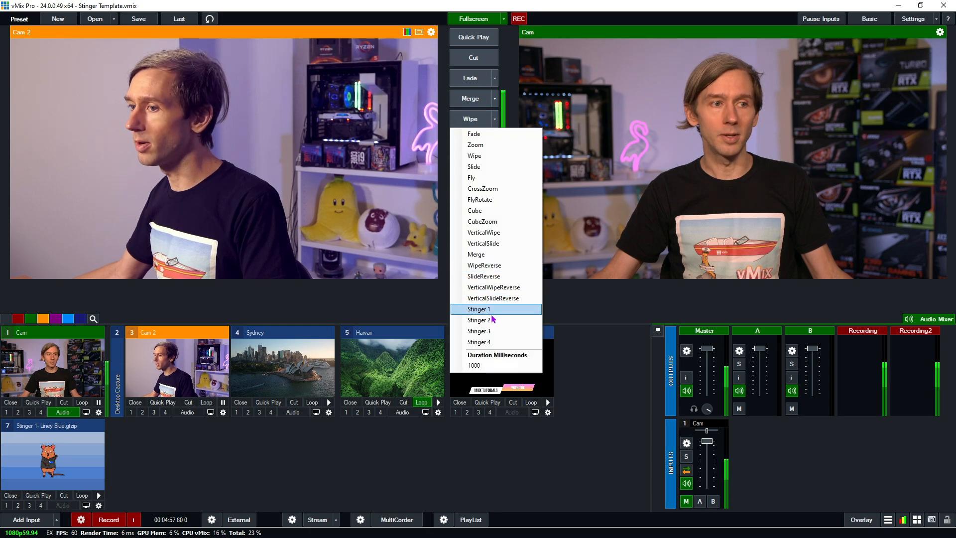
click(479, 310)
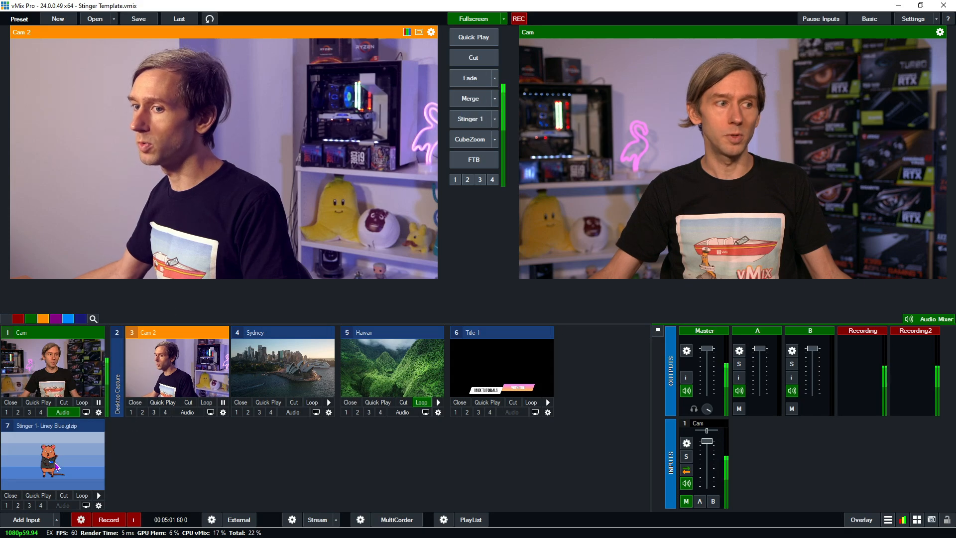
click(470, 119)
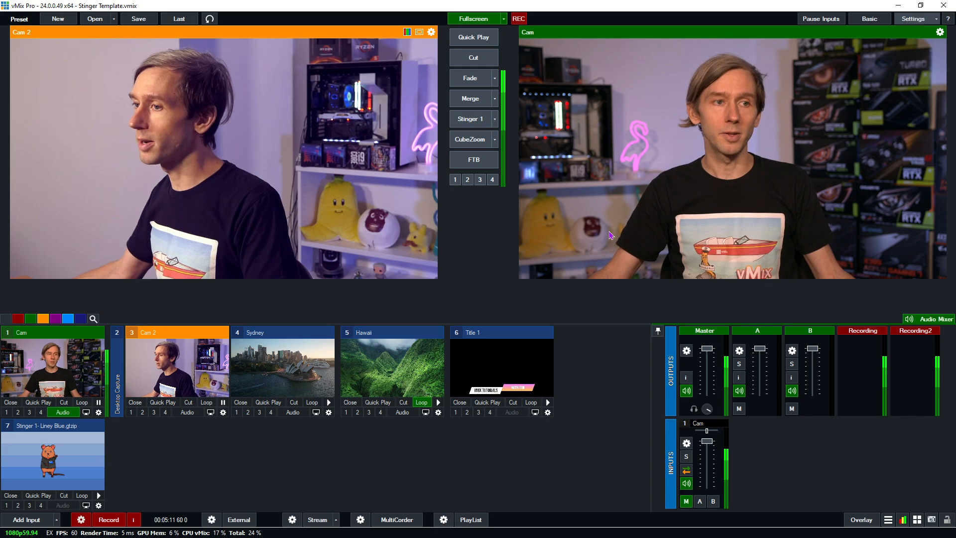
click(913, 19)
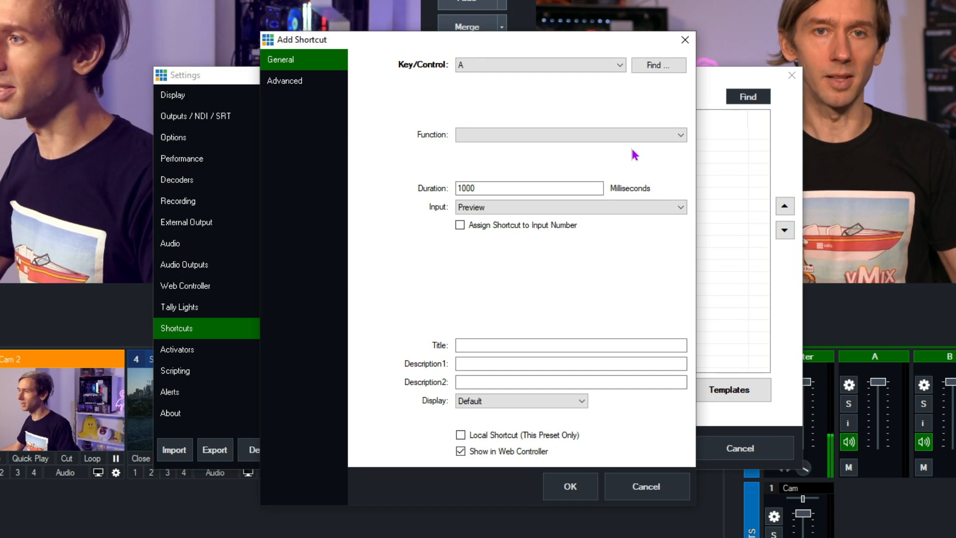
click(619, 65)
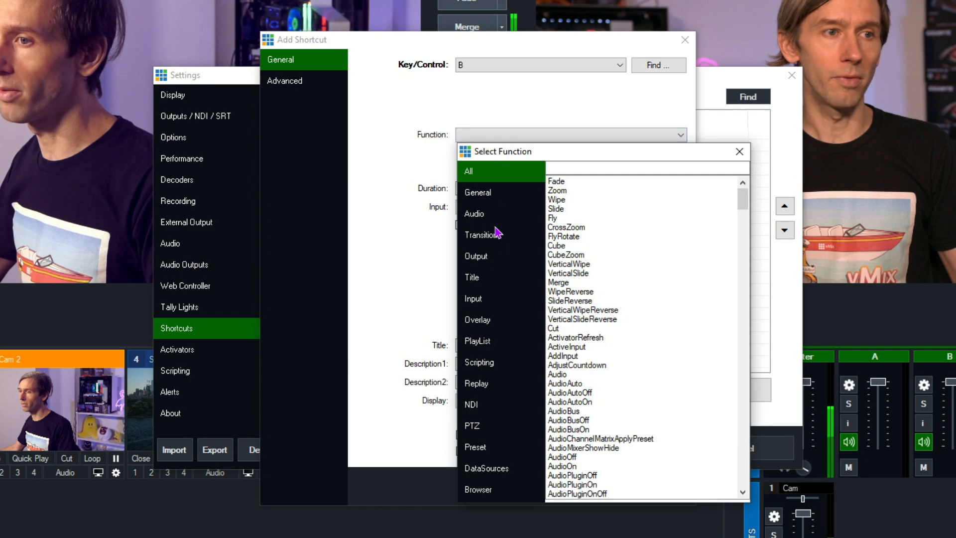
click(481, 235)
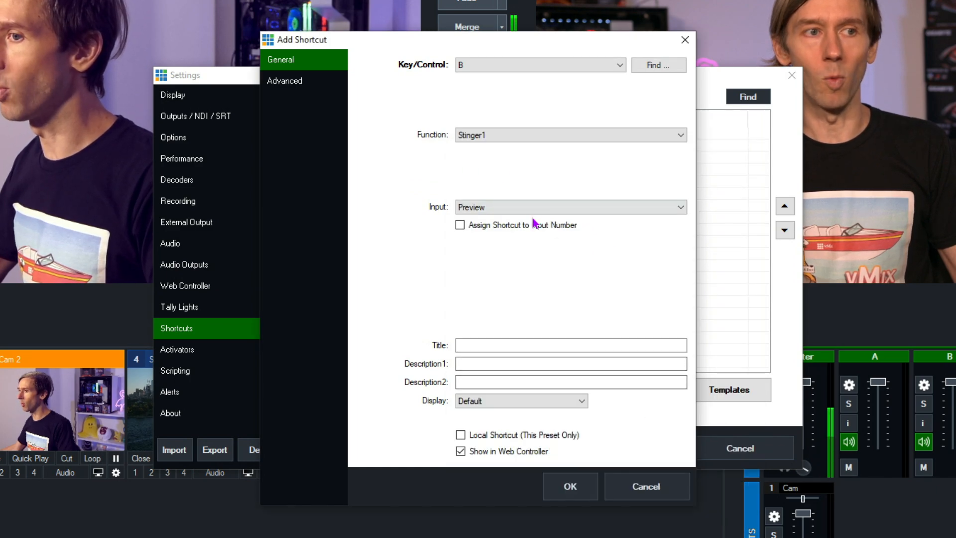
click(570, 207)
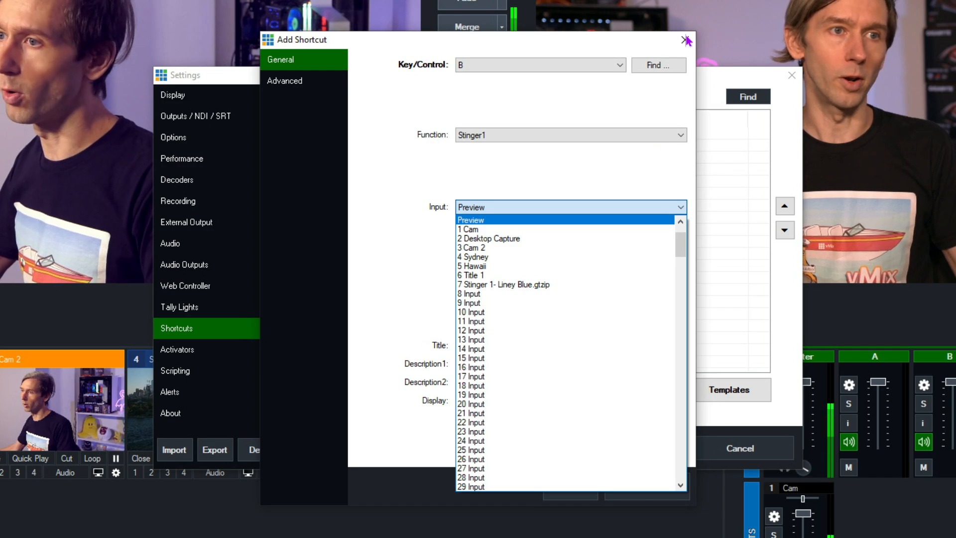
click(469, 219)
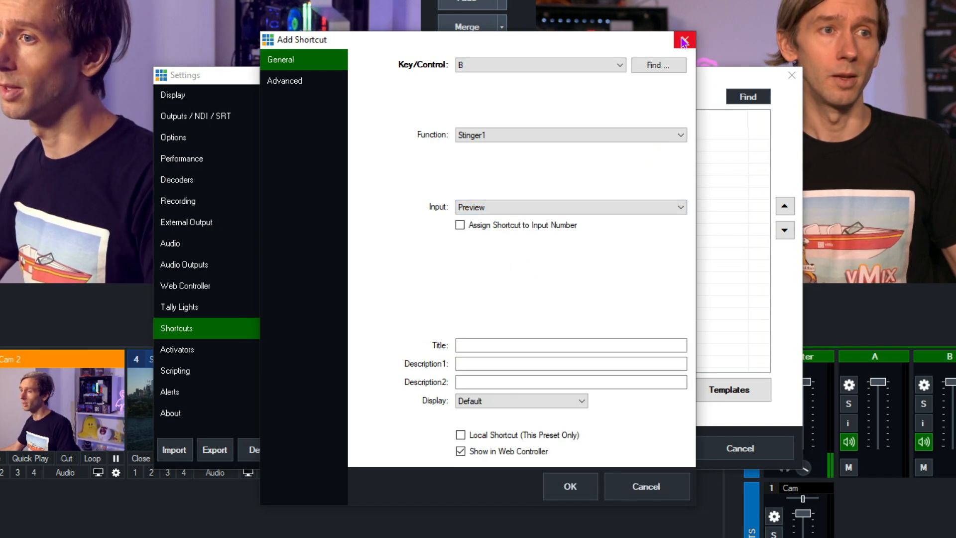
click(684, 40)
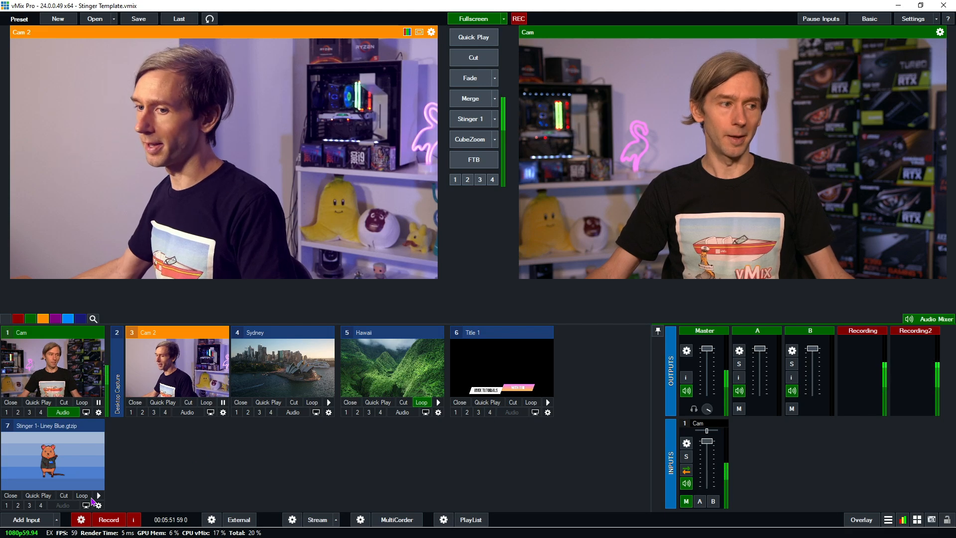
Add the recent Stinger Audio.mp3 file as audio input 8
click(27, 520)
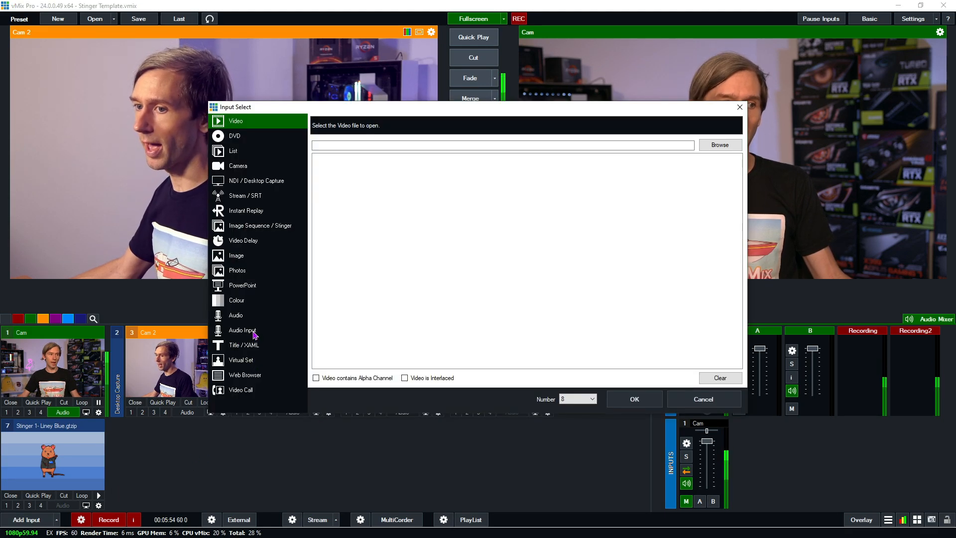
click(236, 315)
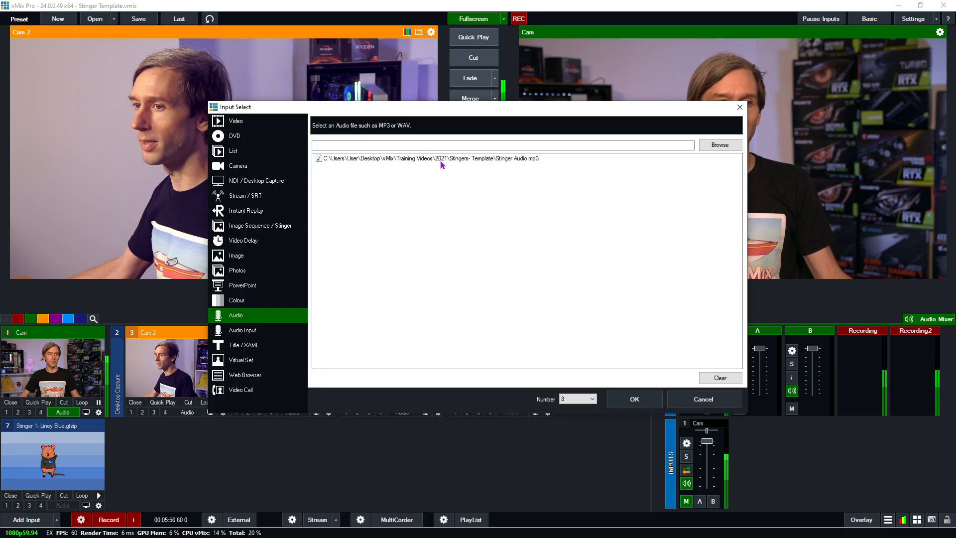
click(427, 158)
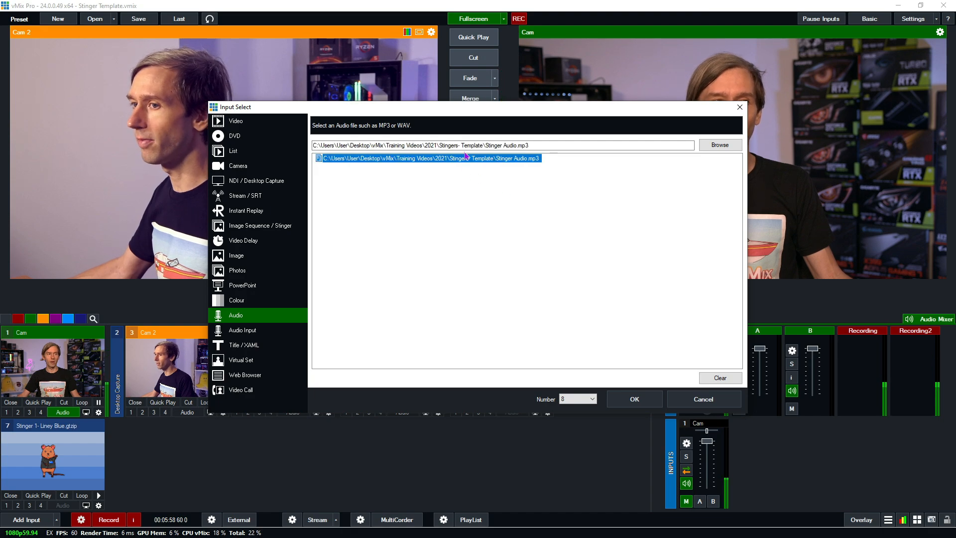
click(633, 399)
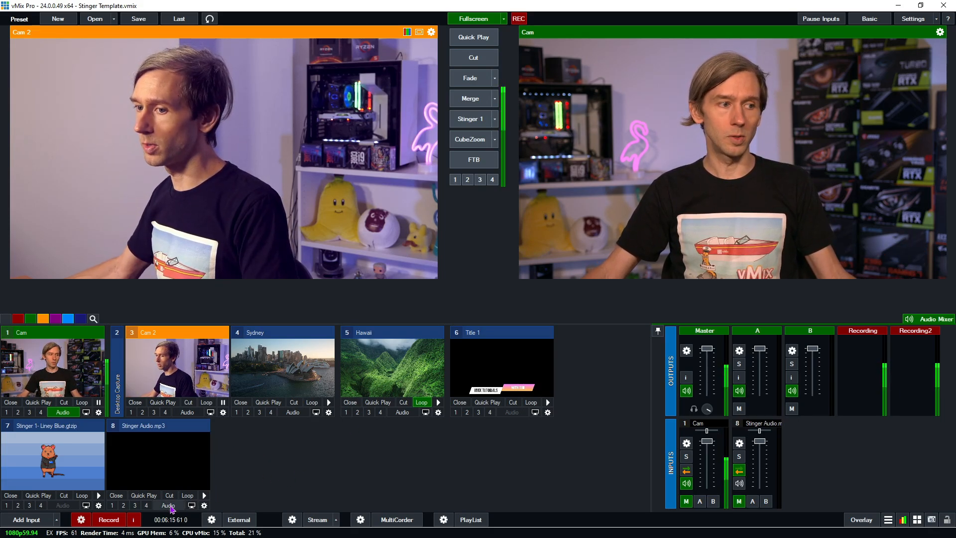
Tick Automatically Restart with Transition in input 8's General settings
click(168, 505)
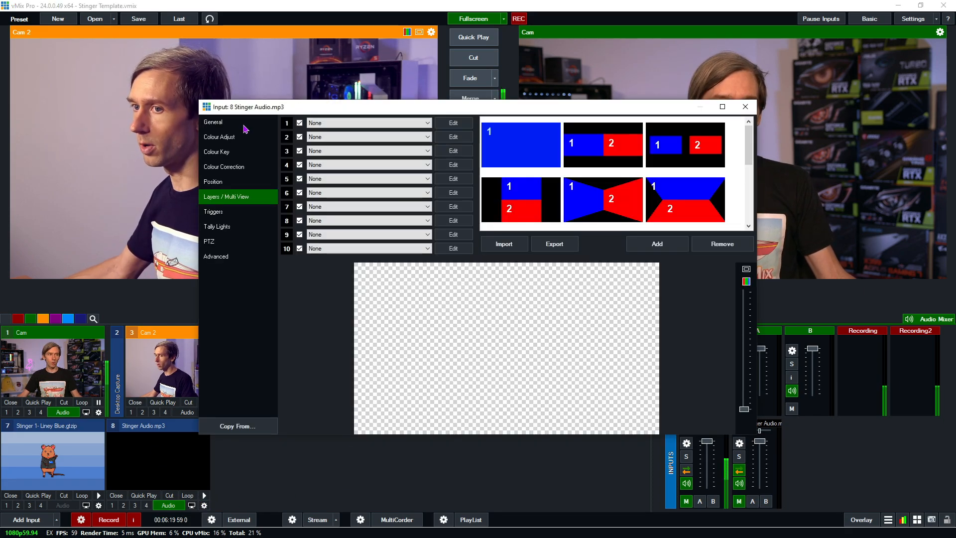
click(213, 122)
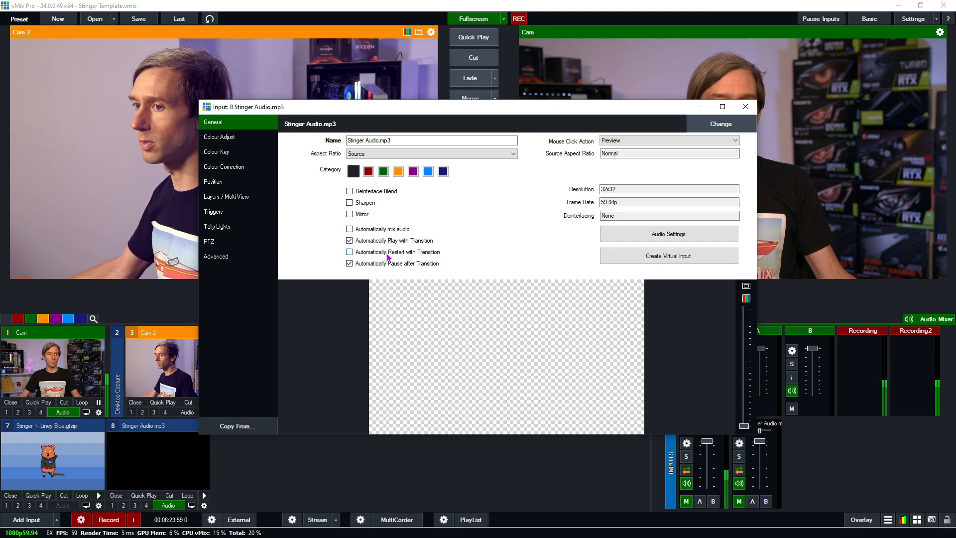
click(350, 252)
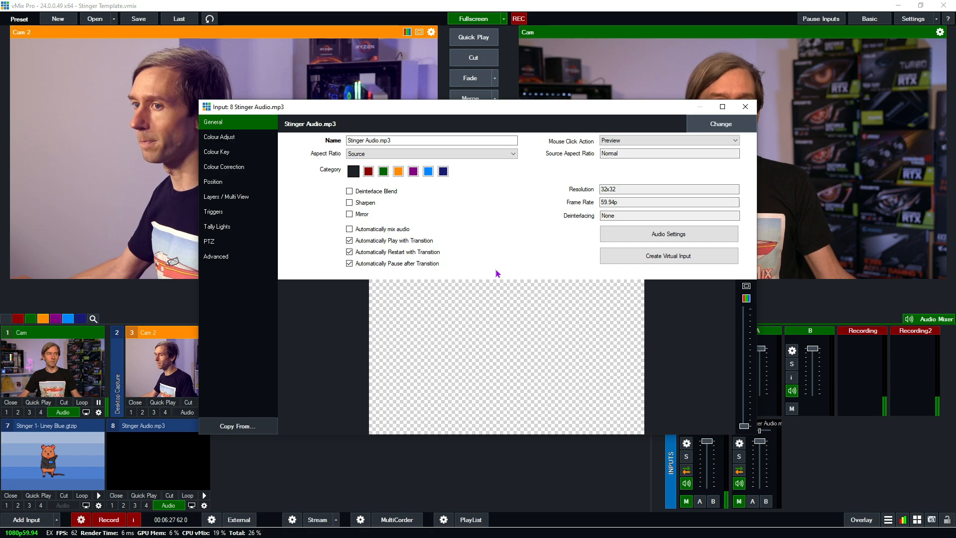
click(745, 107)
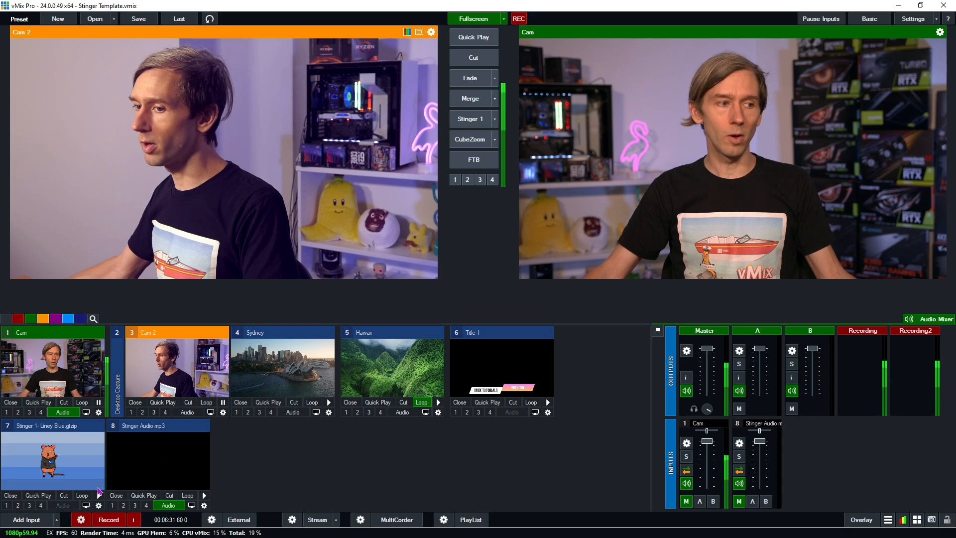
mouse_move(98, 506)
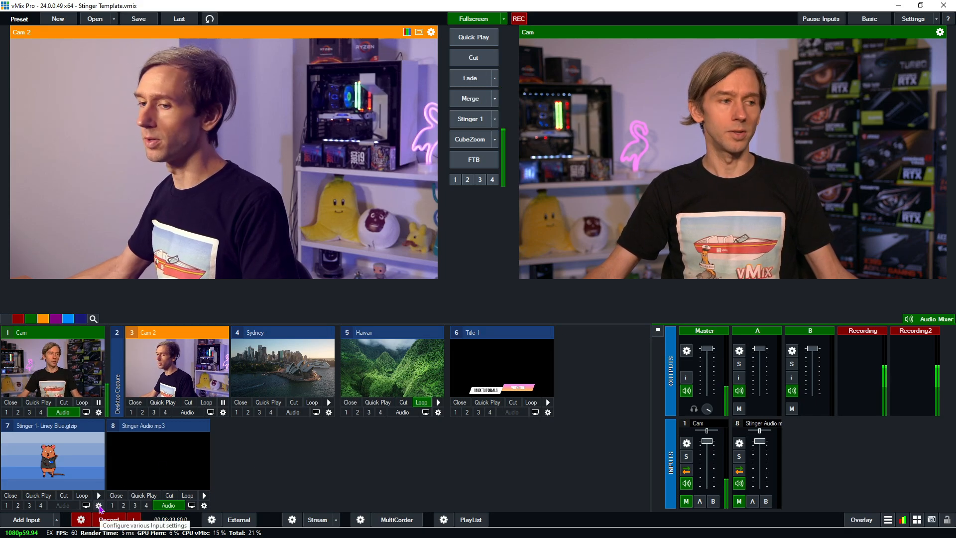
Set layer 3 of input 7's Layers / Multi View to 8 Stinger Audio.mp3
click(99, 505)
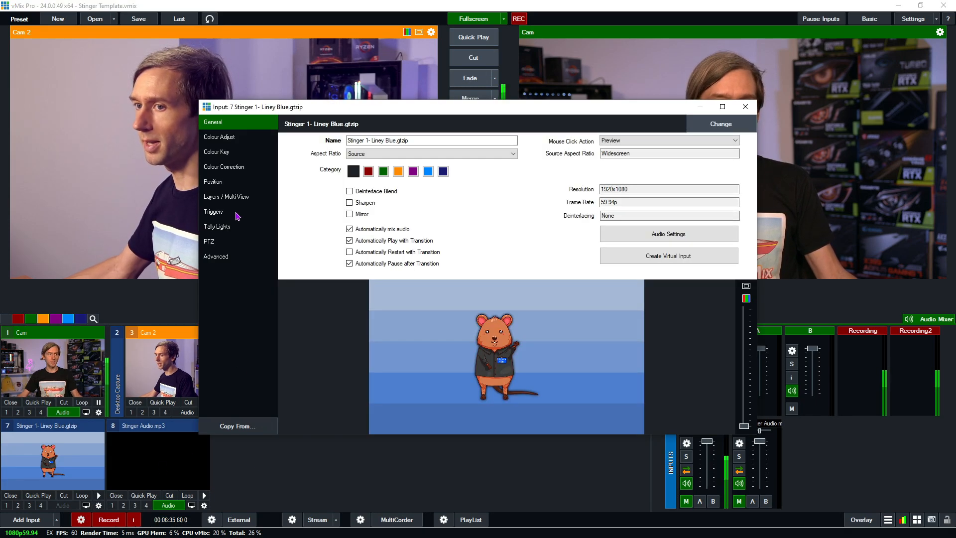
click(226, 196)
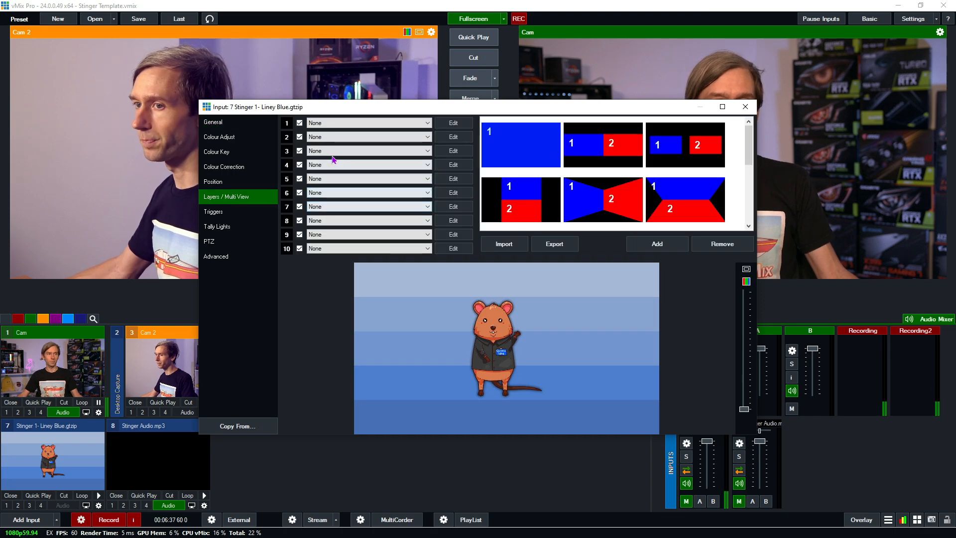
click(366, 150)
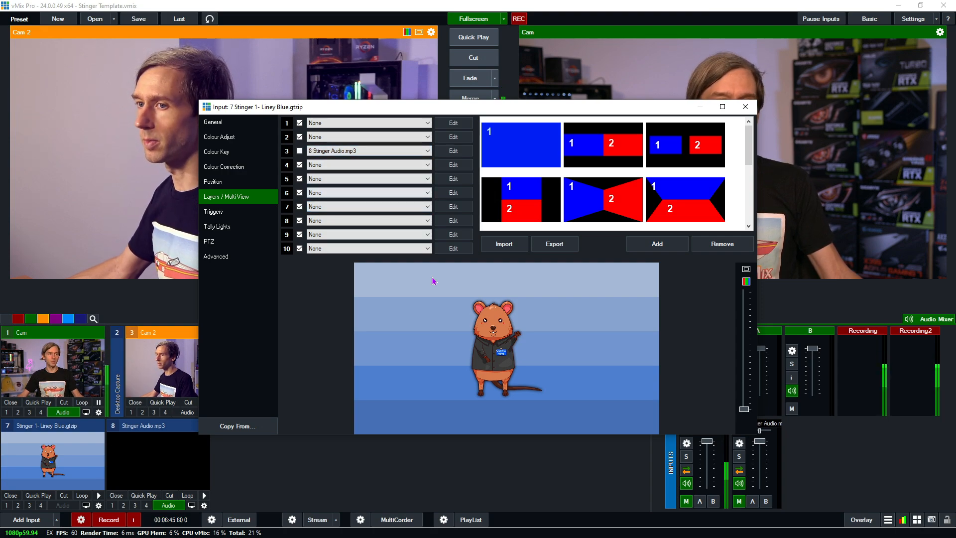
mouse_move(718, 119)
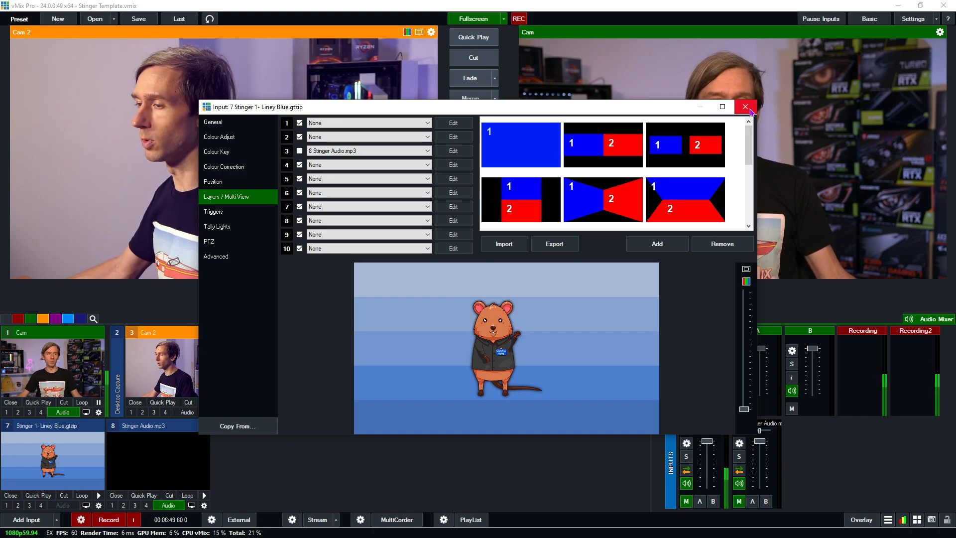
click(744, 107)
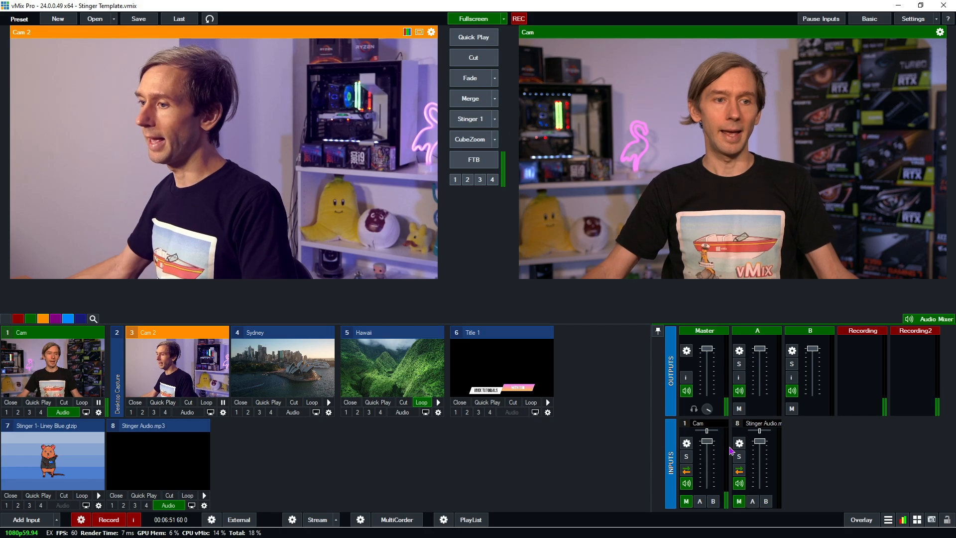
mouse_move(760, 458)
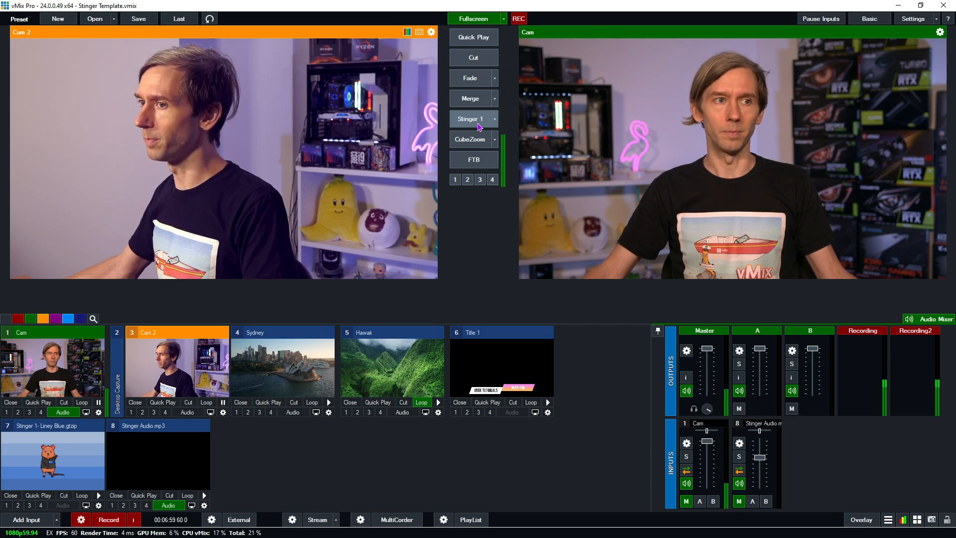
Run the Stinger 1 transition to Cam 2 and back to Cam
click(471, 119)
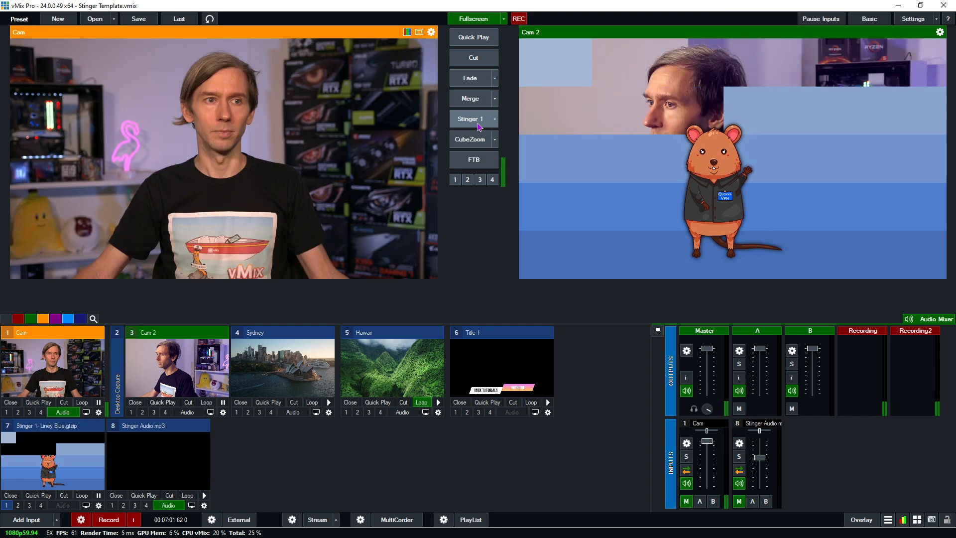
click(470, 119)
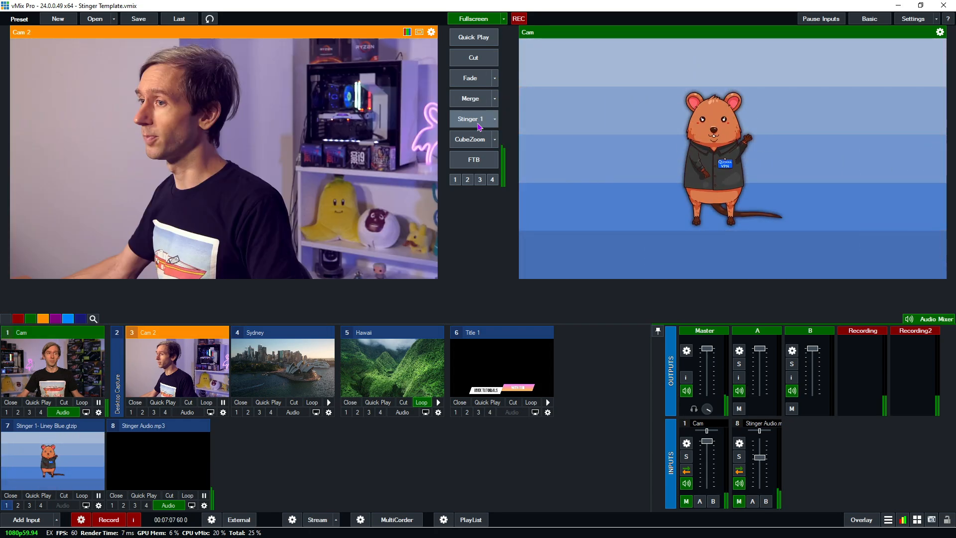
click(471, 119)
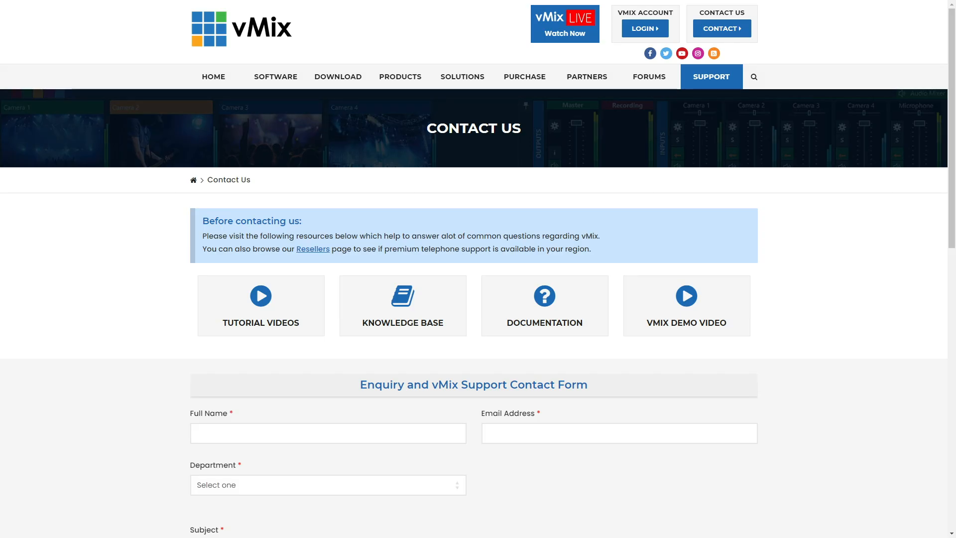
text(Ji)
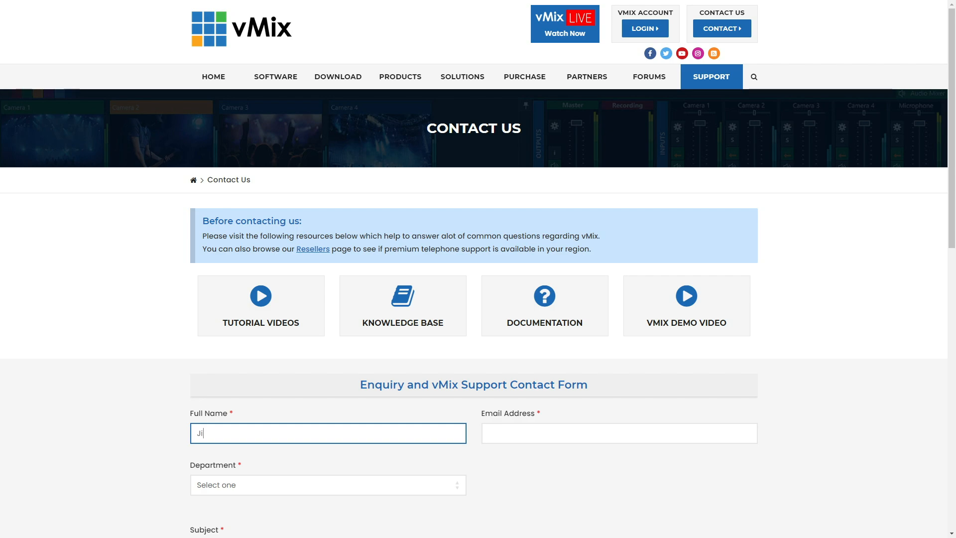
text(im Booney)
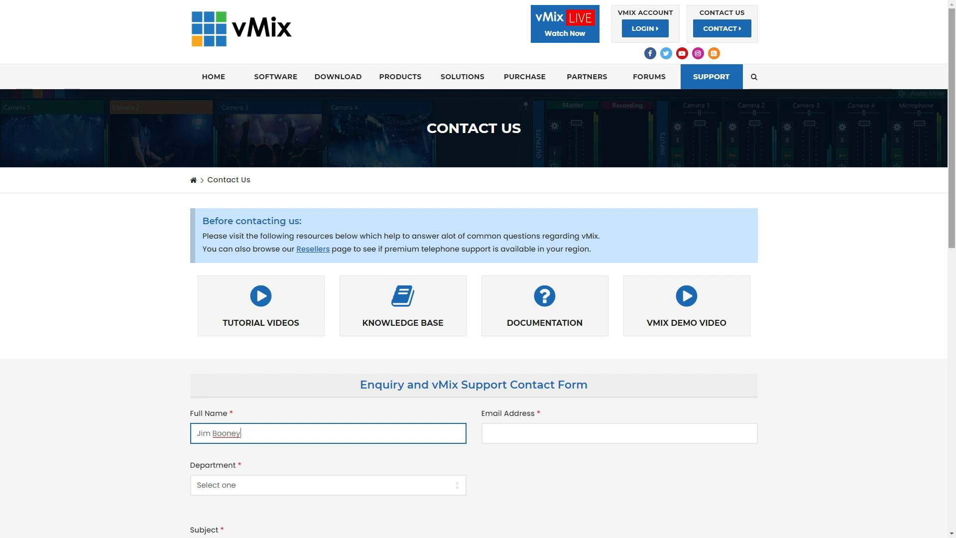
scroll(down, 3)
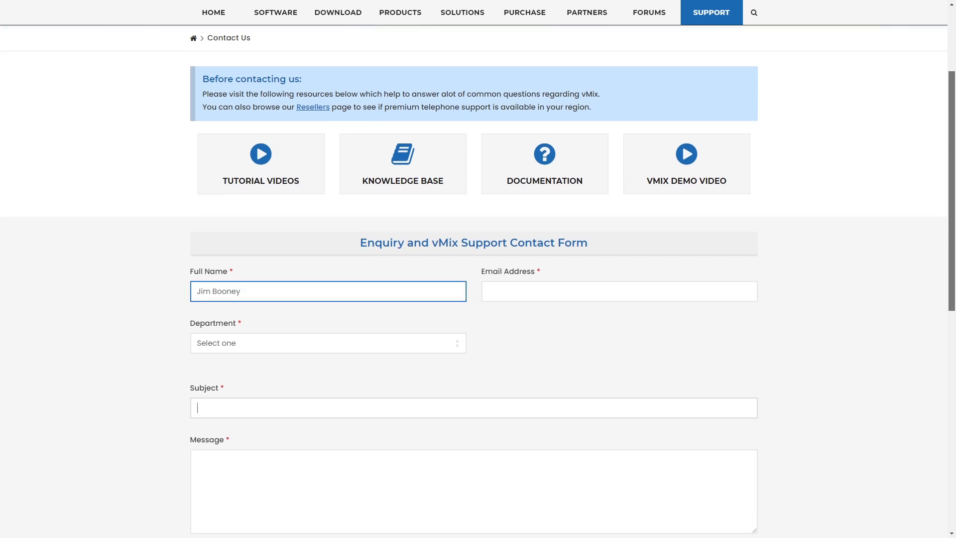
text(HLEP M)
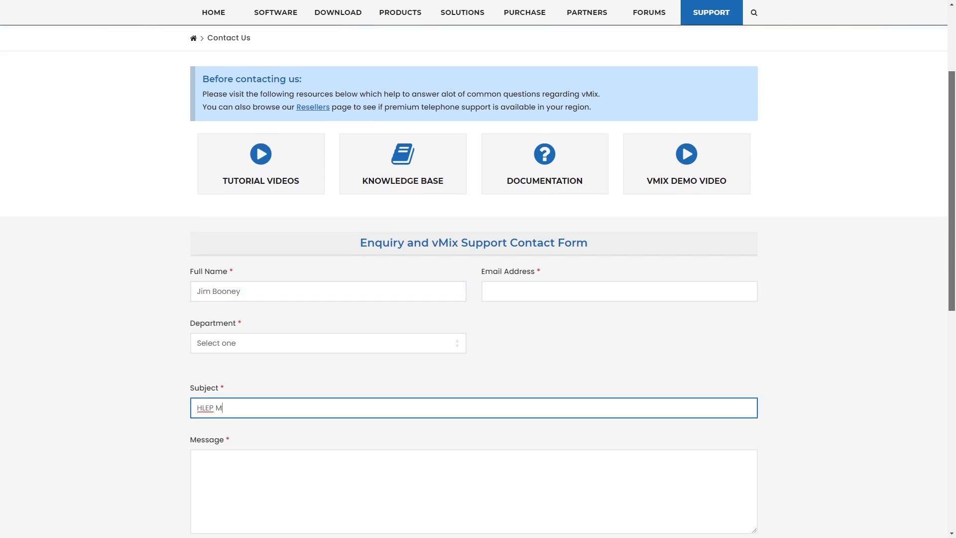